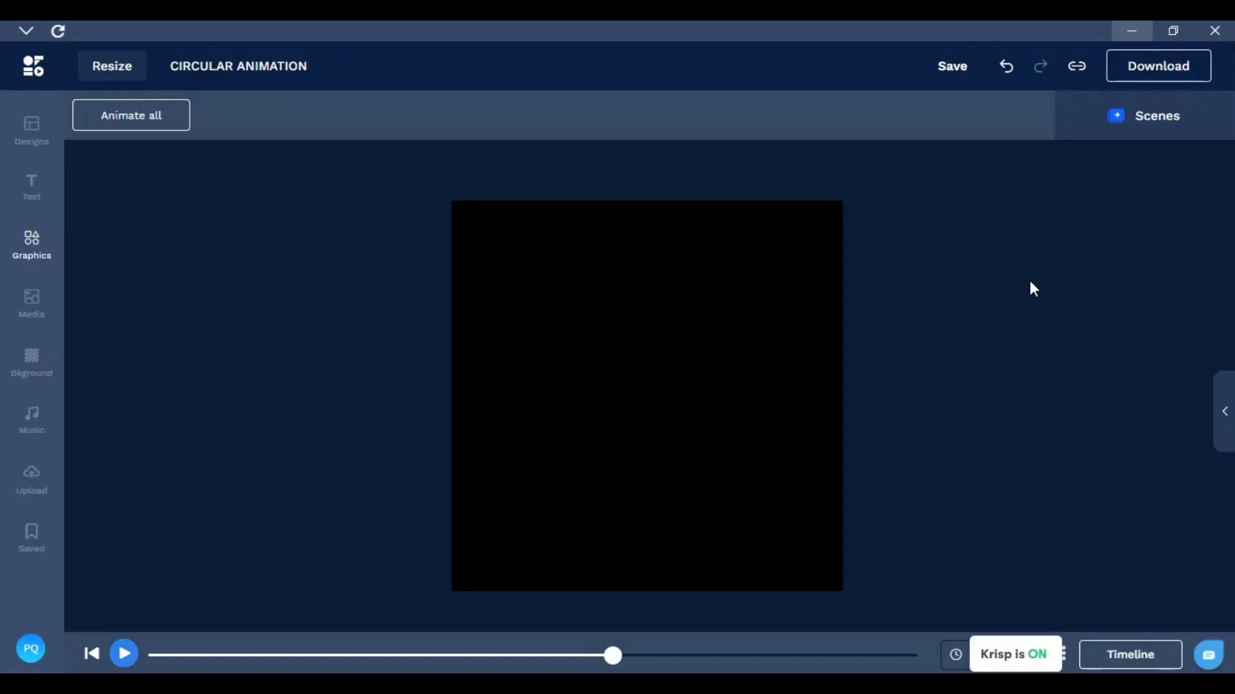
pyautogui.moveTo(62, 274)
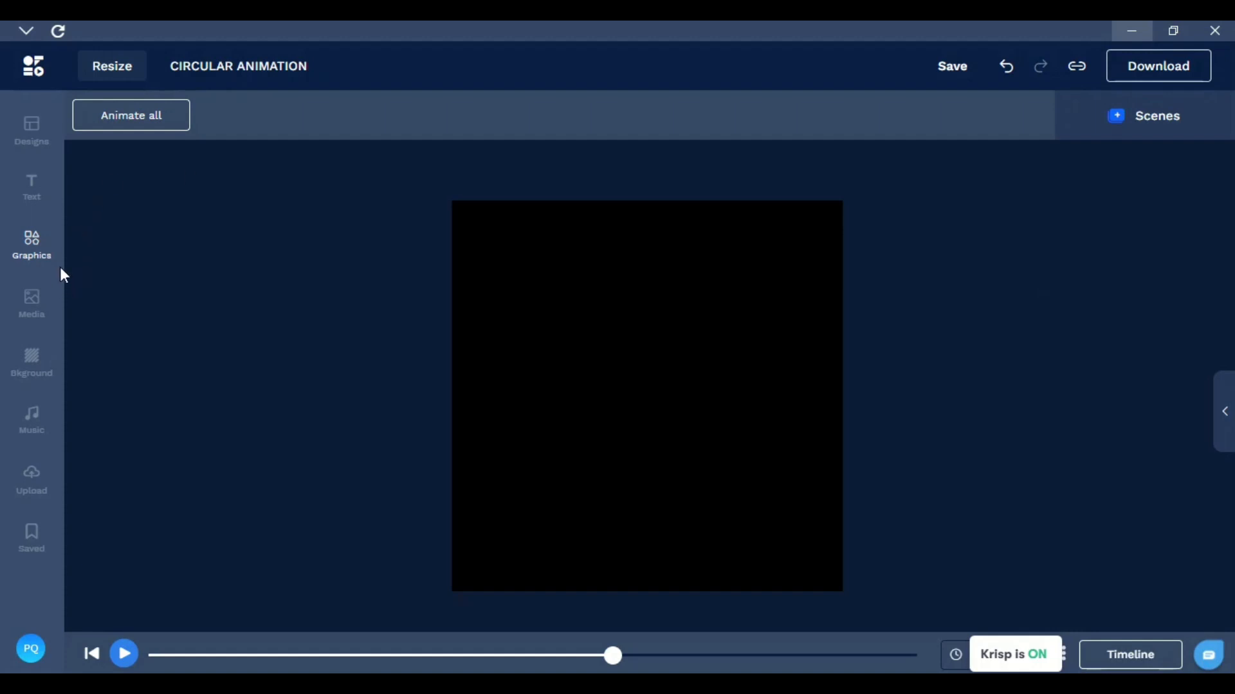
# Add an outlined circle from the Shapes graphics to the centre of the black canvas
pyautogui.click(31, 246)
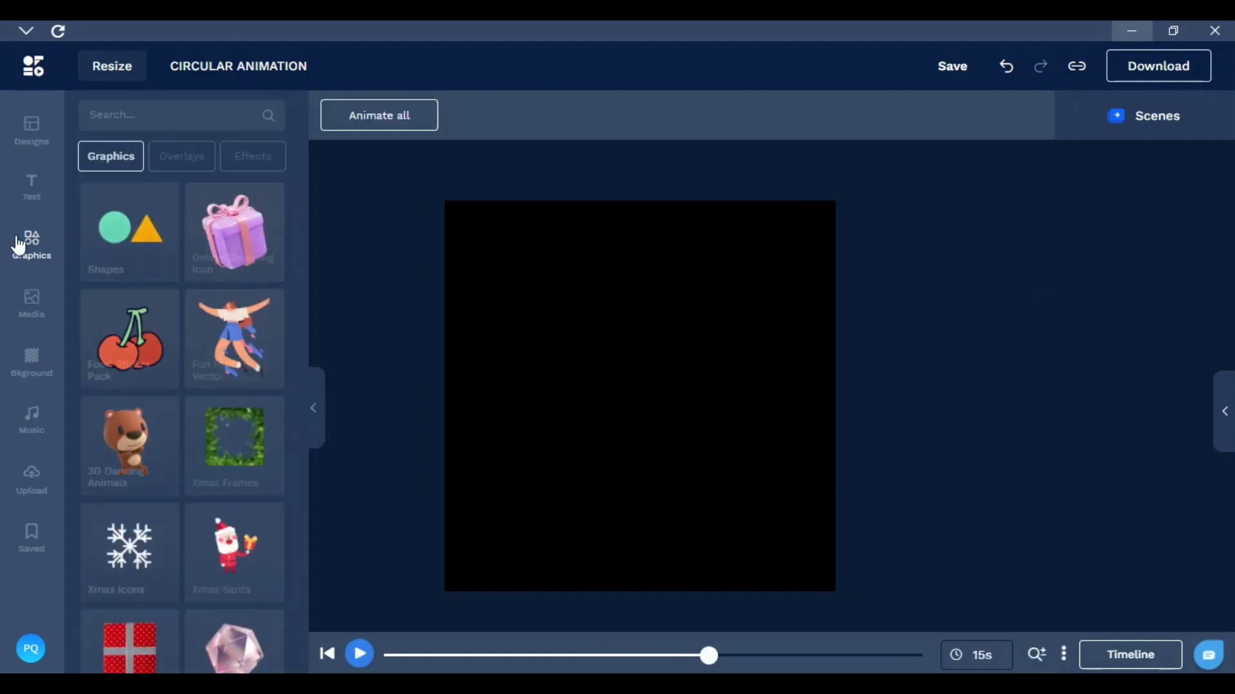
pyautogui.click(129, 232)
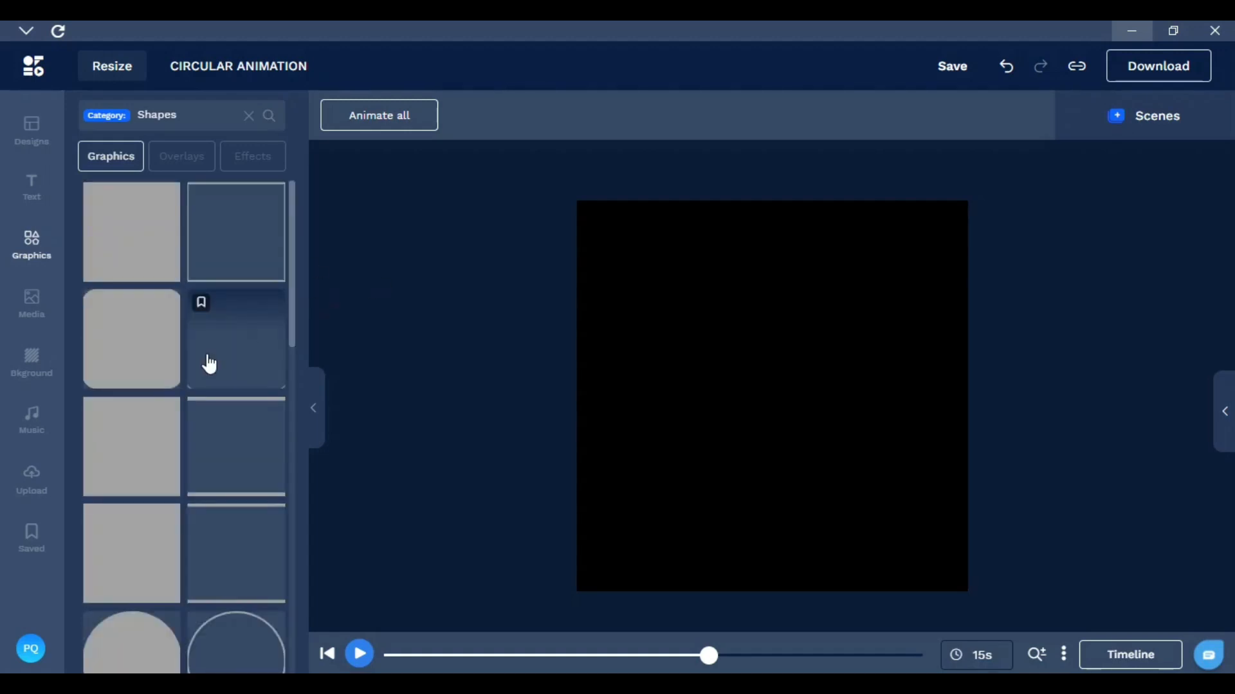
pyautogui.scroll(-3)
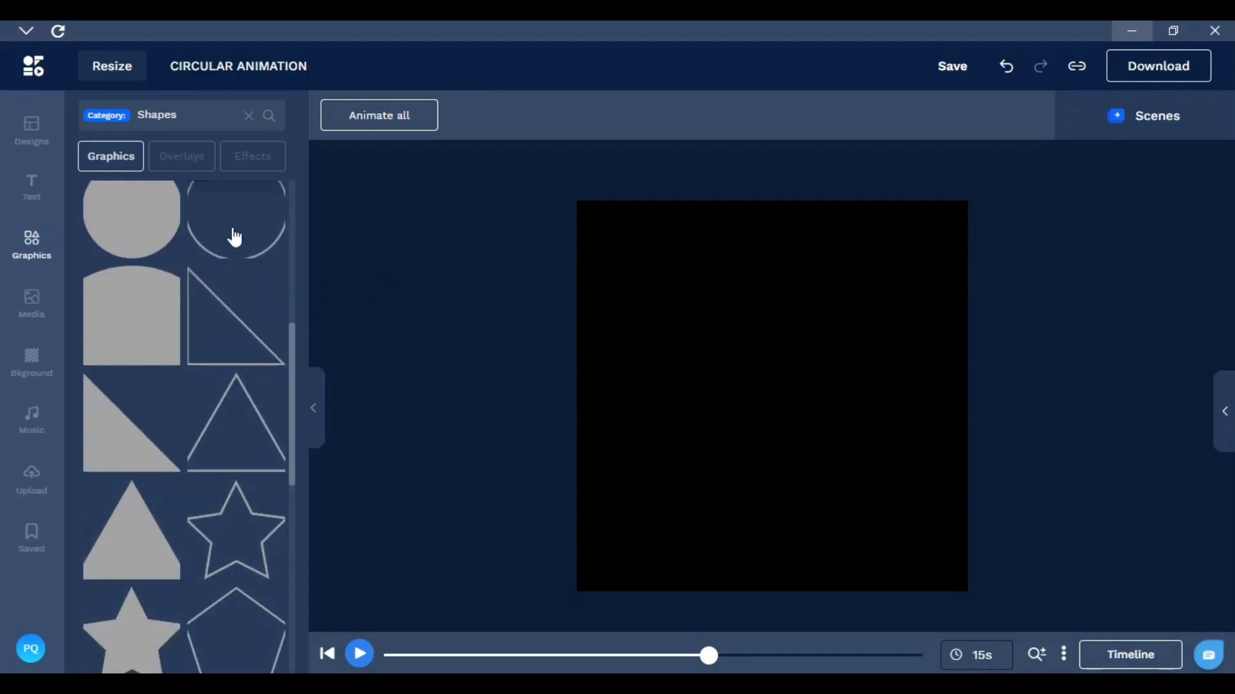
pyautogui.click(236, 229)
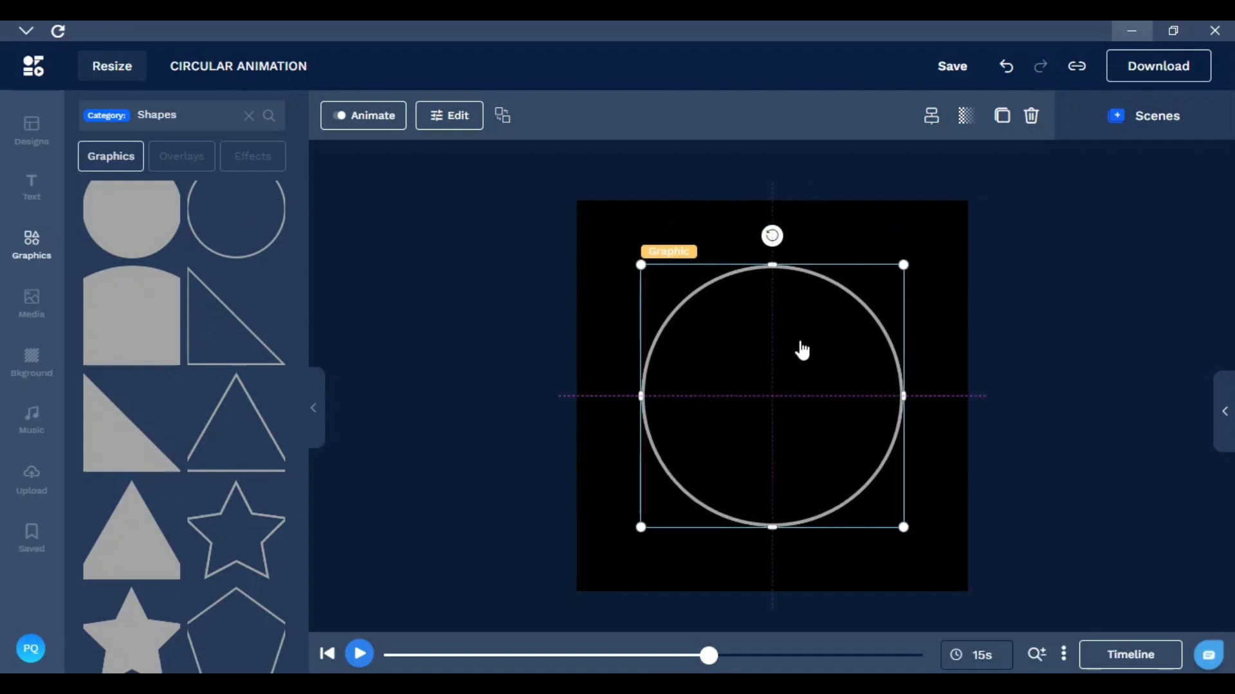
pyautogui.moveTo(641, 263)
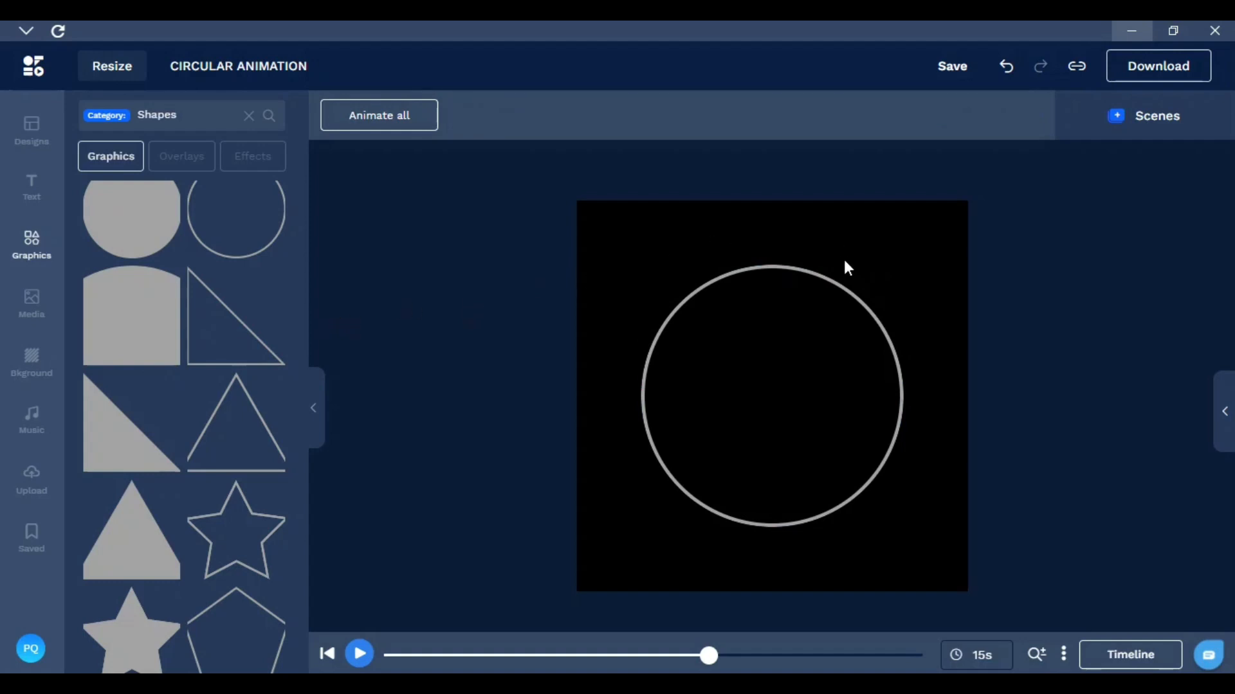
pyautogui.moveTo(19, 287)
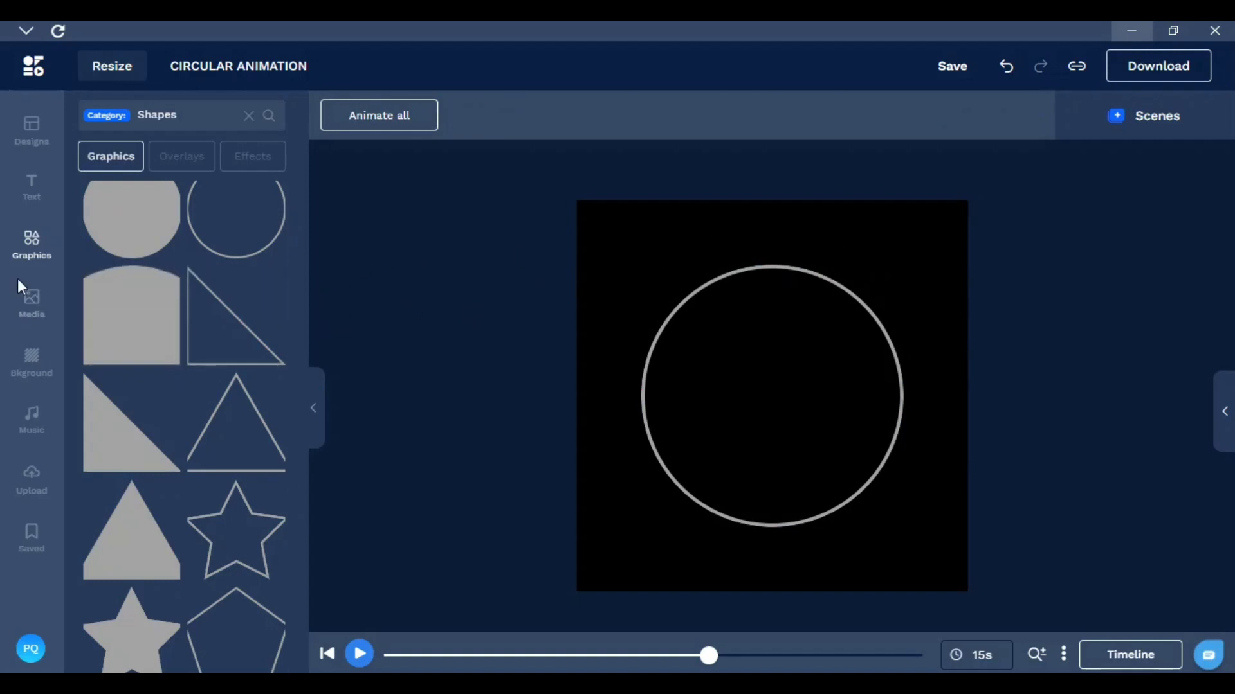
pyautogui.moveTo(259, 184)
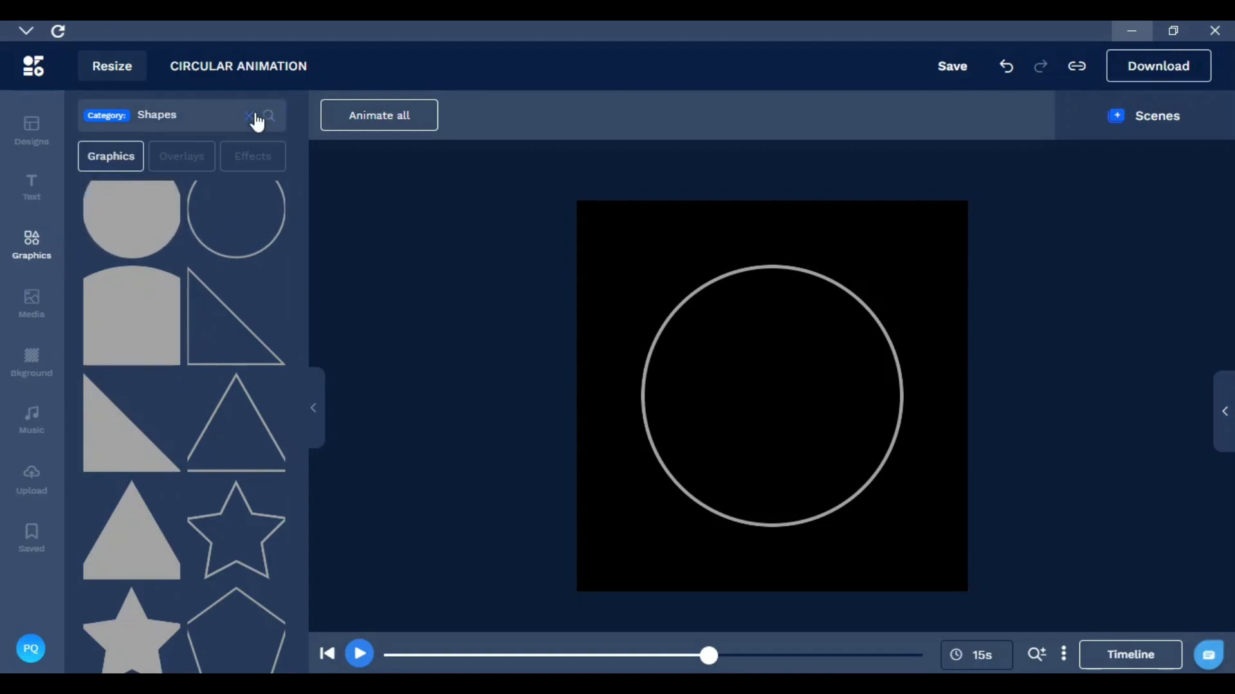
# Add the toast sticker from the Food Sticker Pack, shrink it and settle it on the circle's top
pyautogui.click(250, 115)
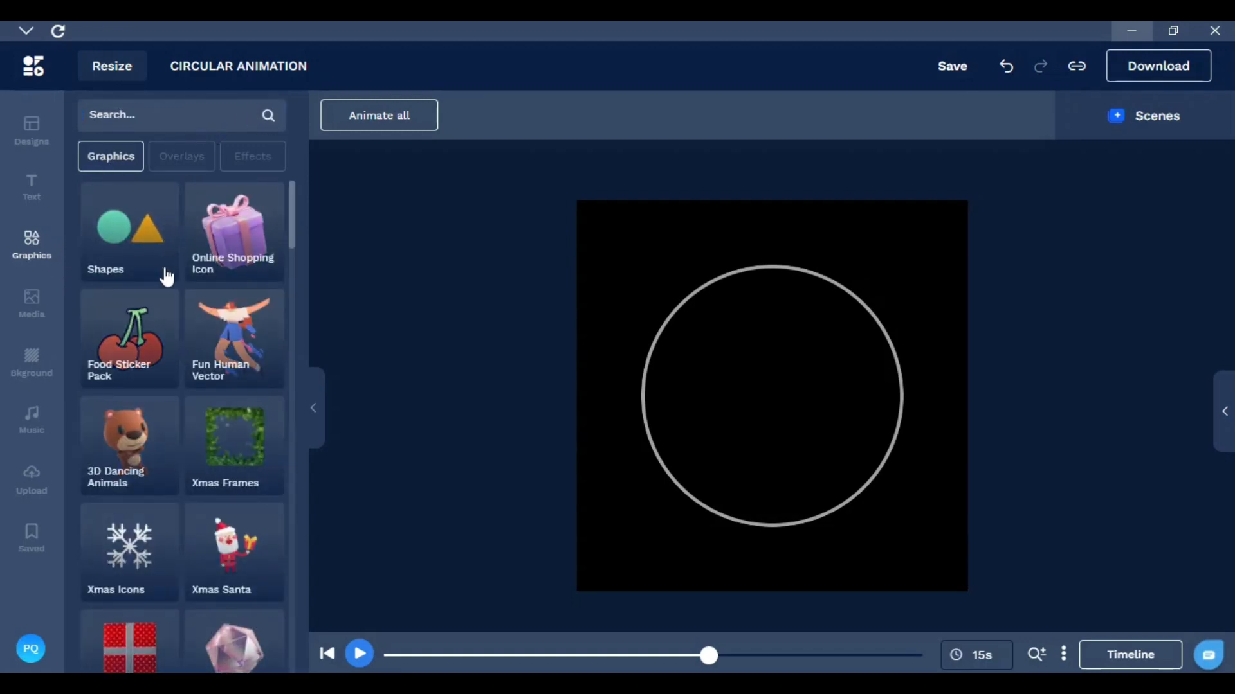
pyautogui.moveTo(115, 342)
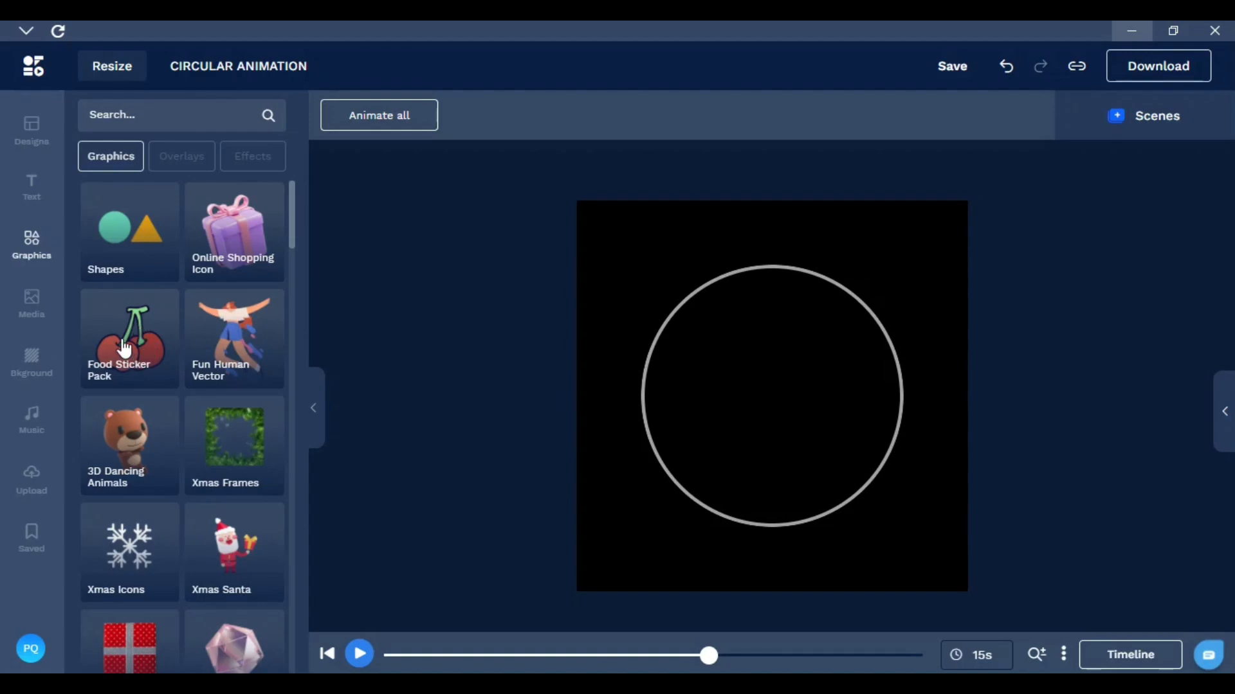
pyautogui.click(129, 338)
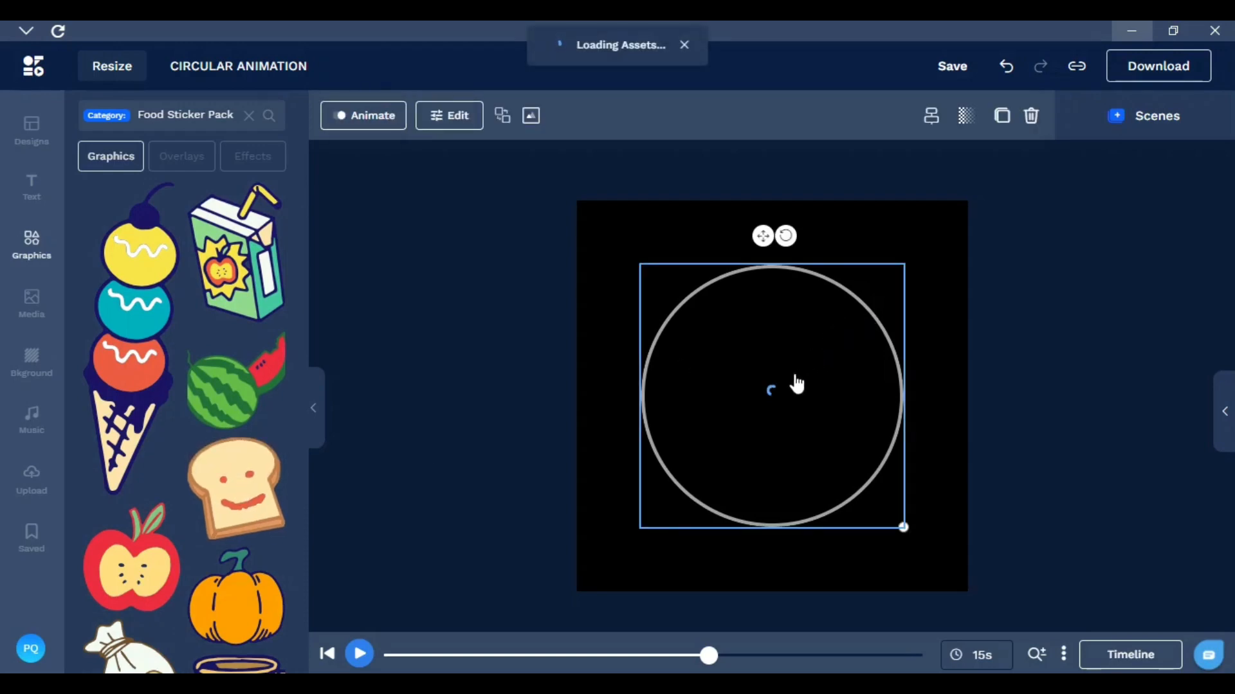
pyautogui.click(234, 485)
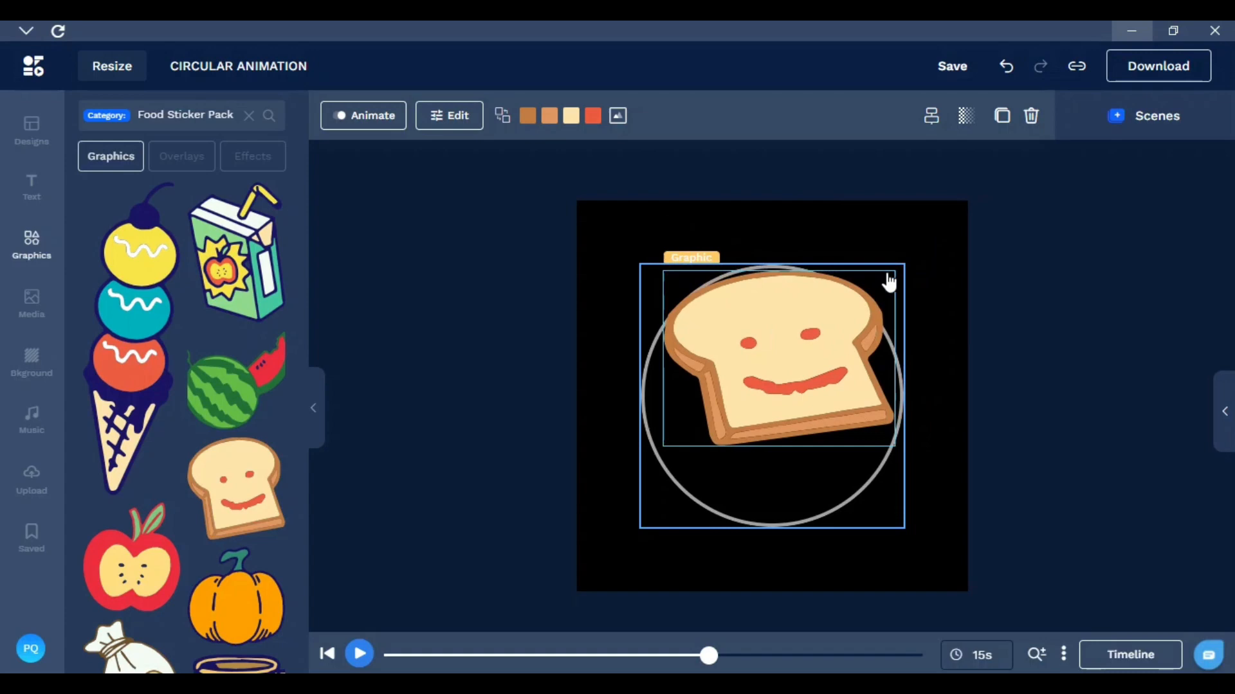
pyautogui.moveTo(771, 355); pyautogui.dragTo(771, 279)
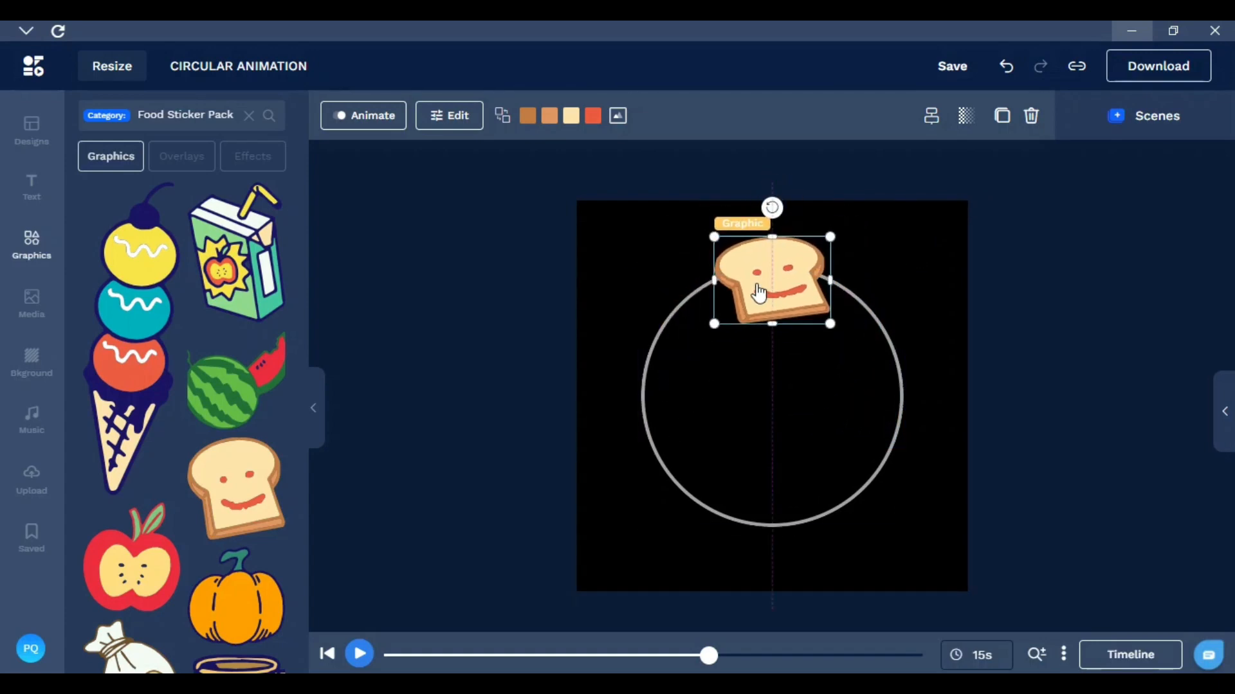
pyautogui.moveTo(829, 324); pyautogui.dragTo(803, 304)
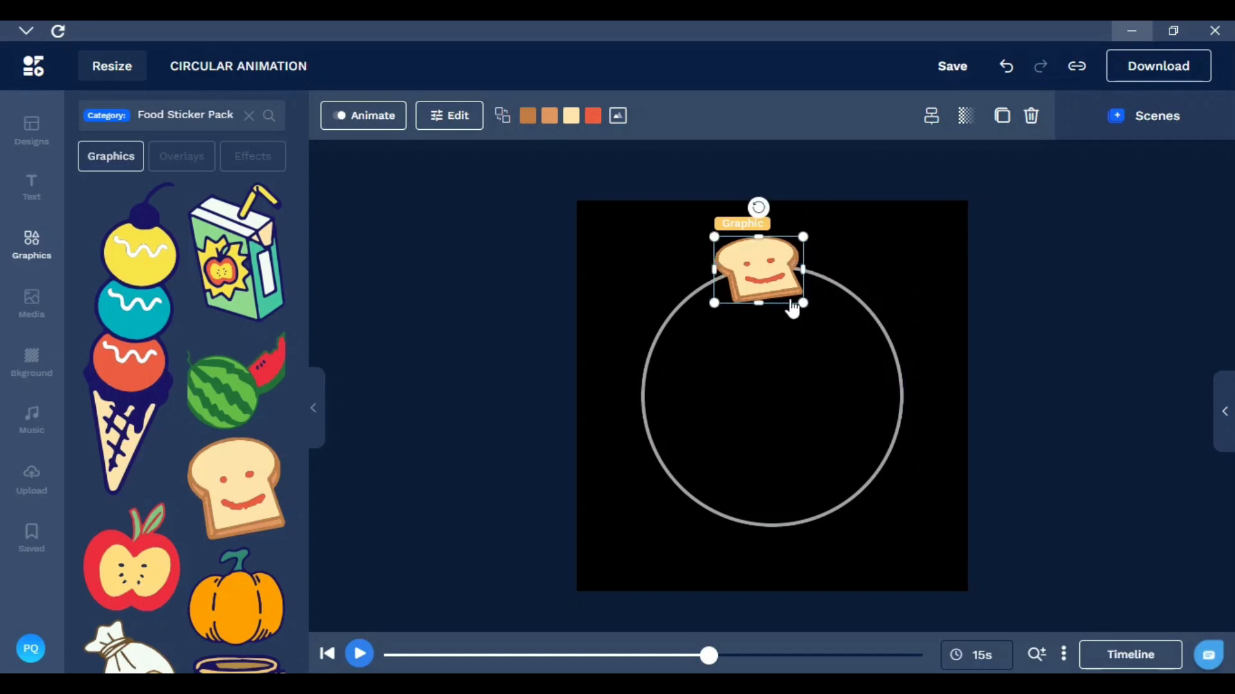
pyautogui.moveTo(759, 271); pyautogui.dragTo(771, 279)
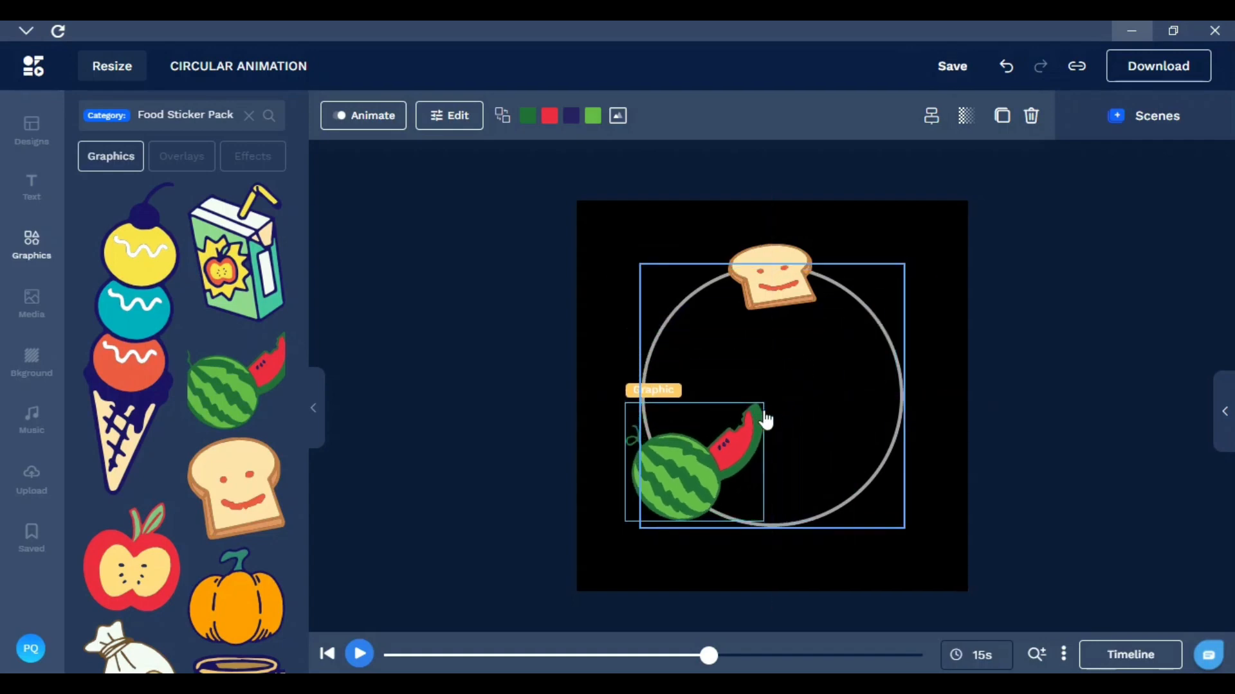
# Place the watermelon upper left, shrink the apple upper right, and add the orange juice carton
pyautogui.moveTo(693, 464); pyautogui.dragTo(651, 330)
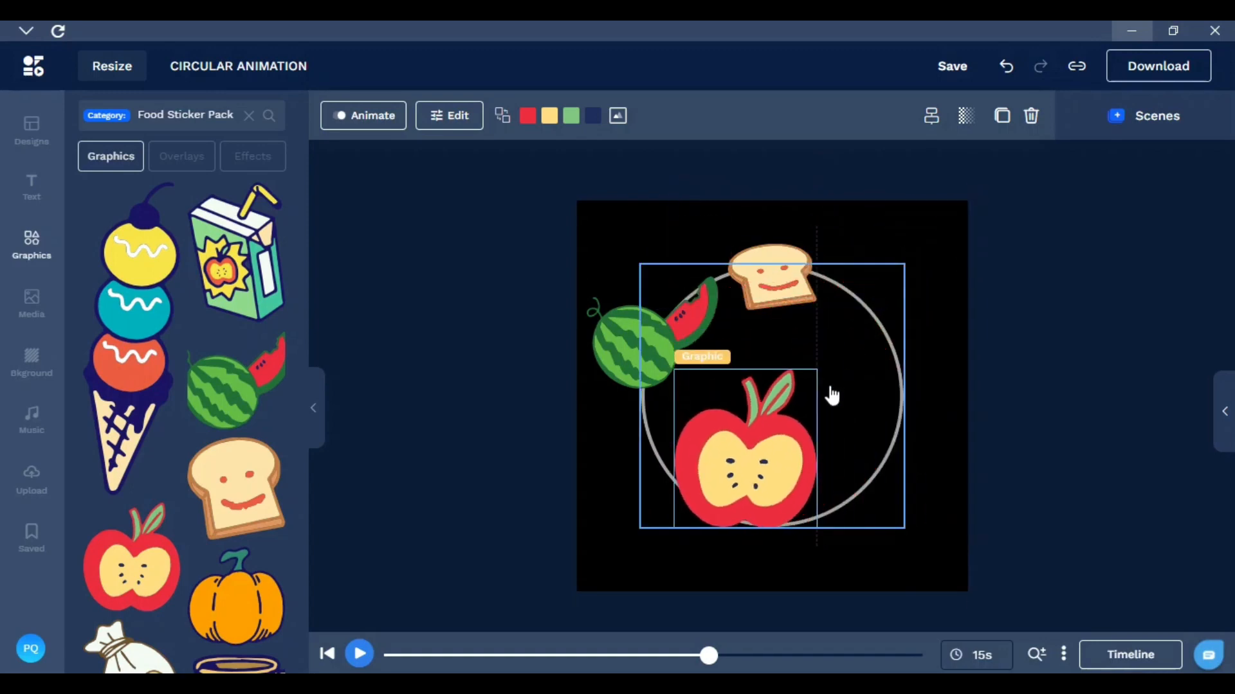
pyautogui.click(771, 282)
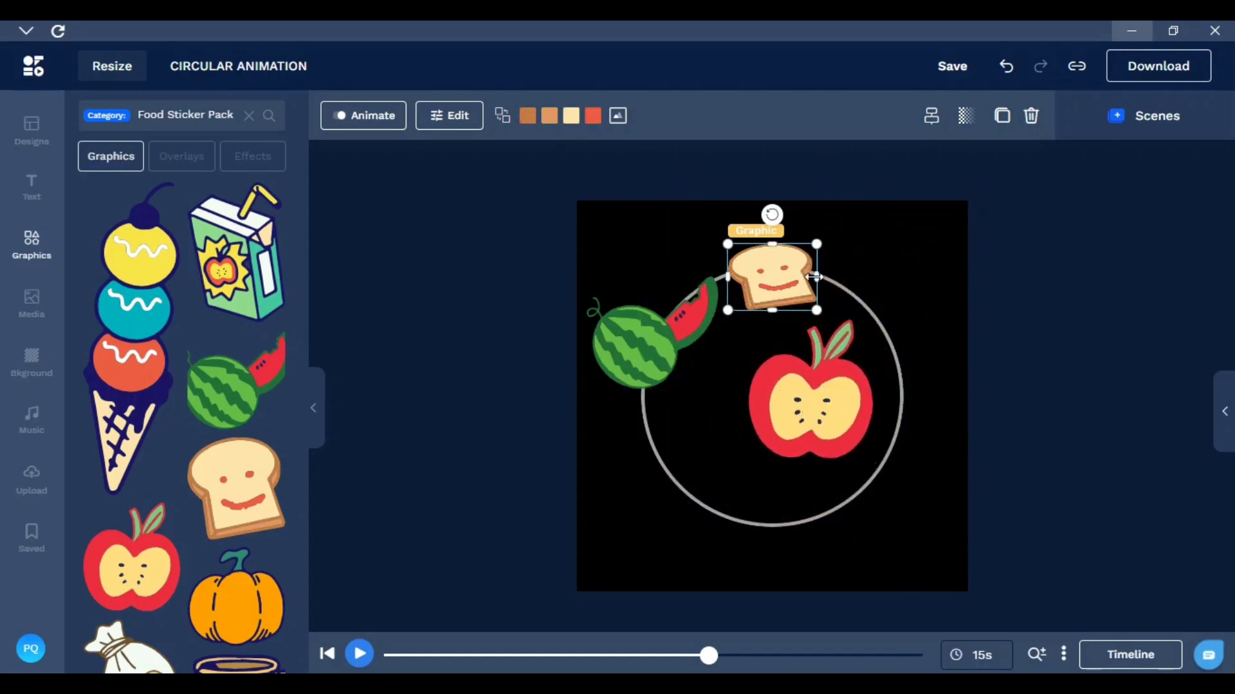
pyautogui.click(808, 402)
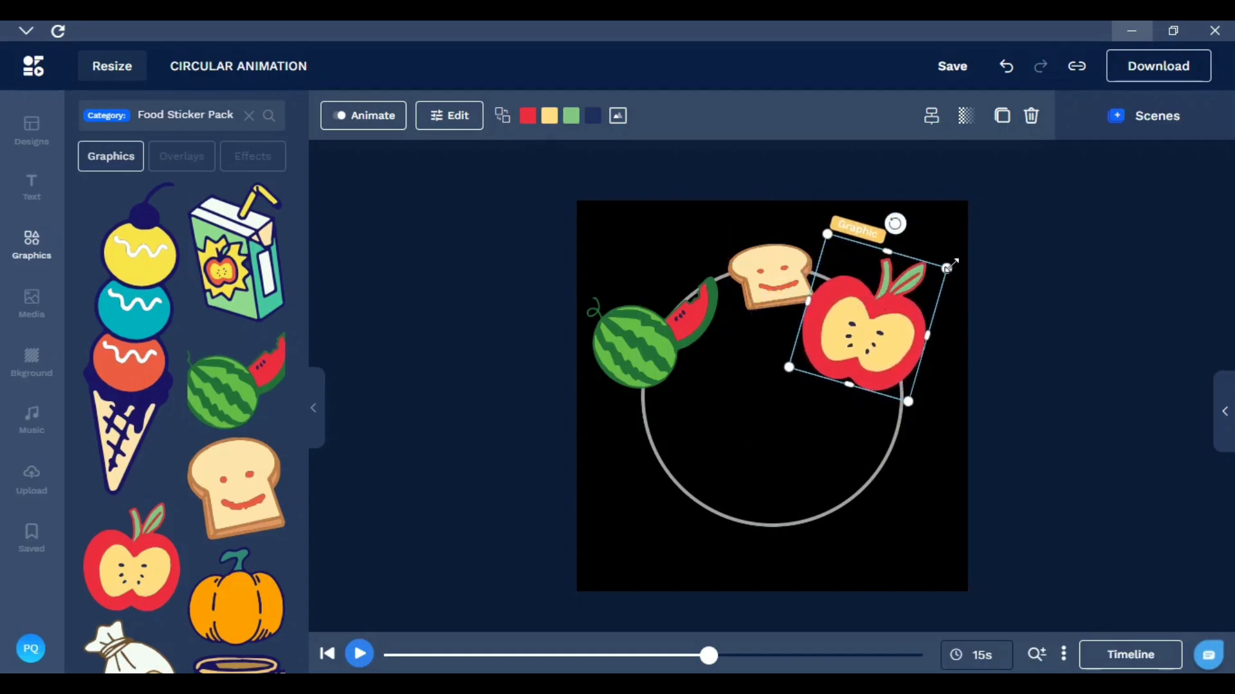
pyautogui.moveTo(952, 265); pyautogui.dragTo(923, 273)
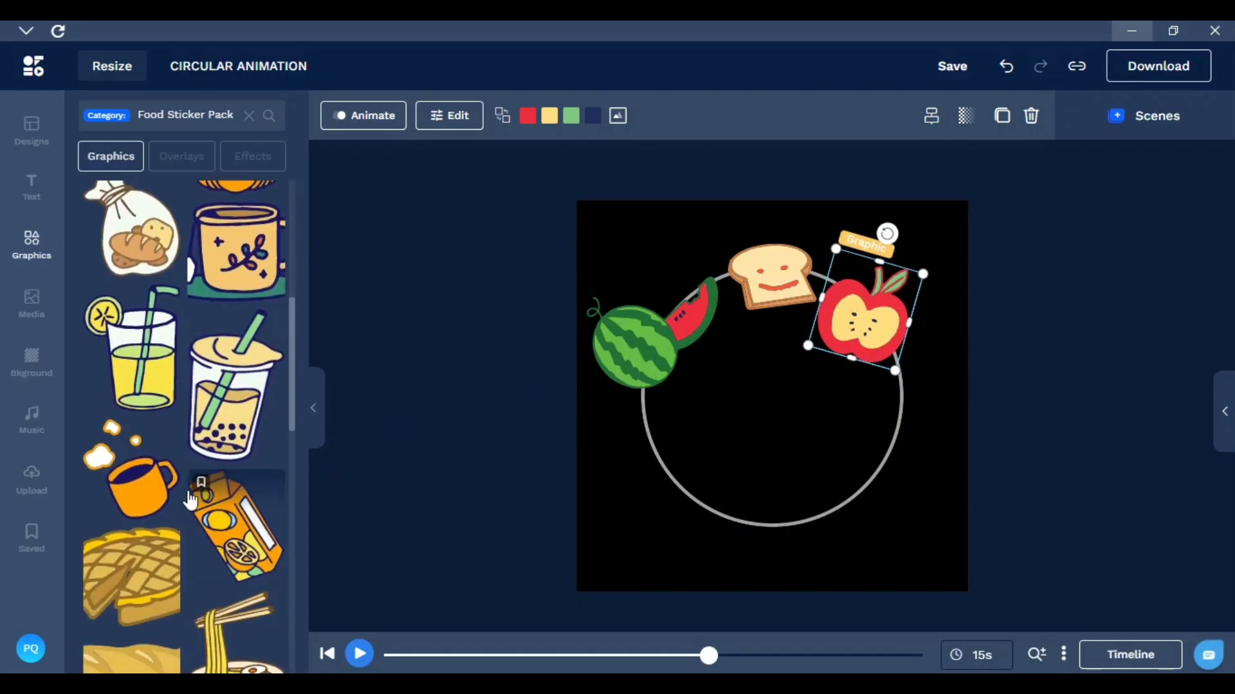
pyautogui.click(234, 373)
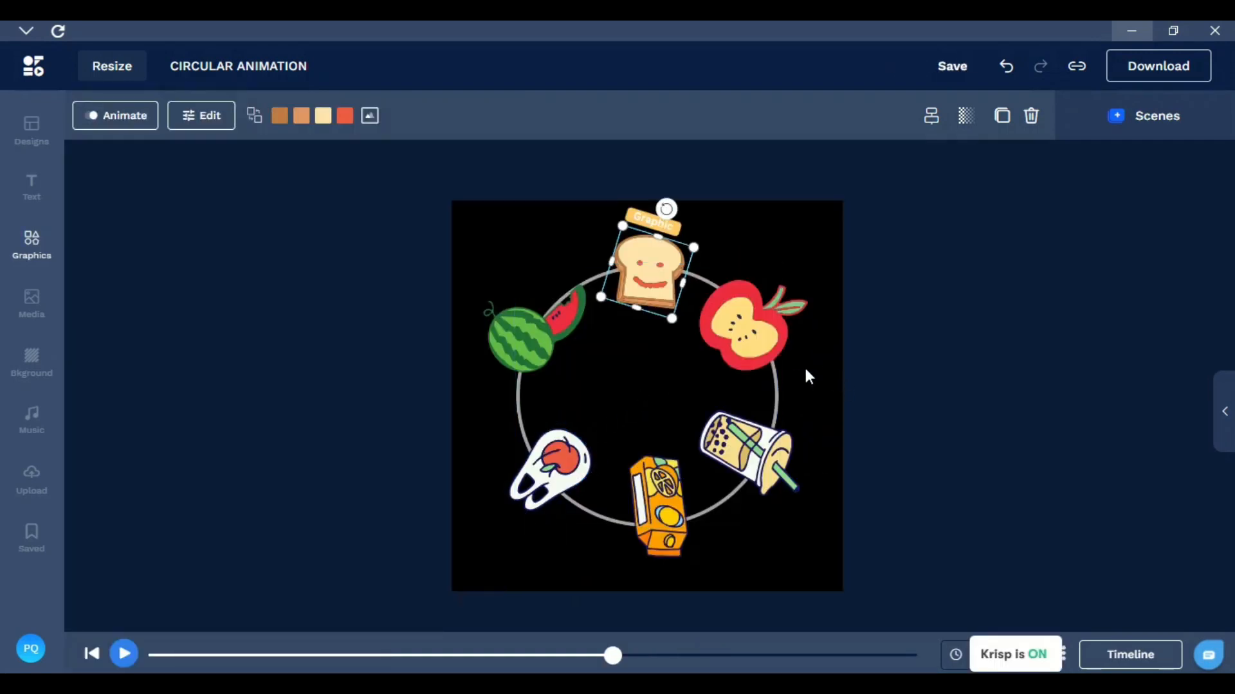
pyautogui.moveTo(784, 422)
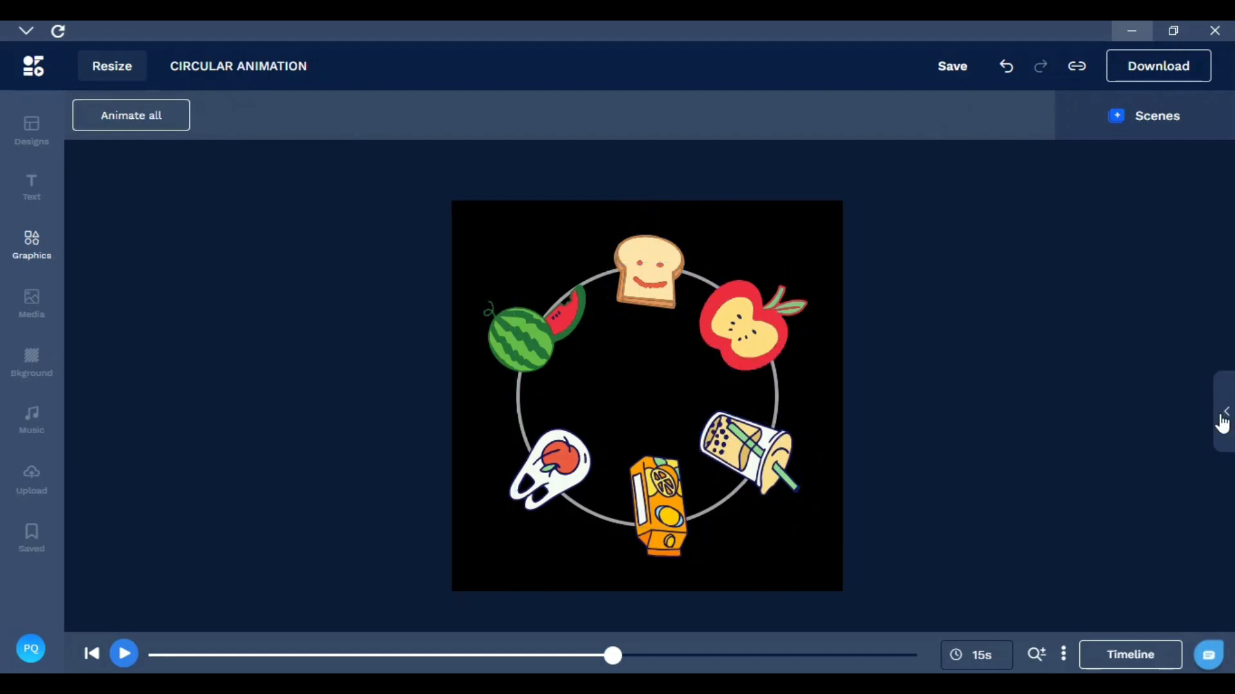
pyautogui.click(1224, 411)
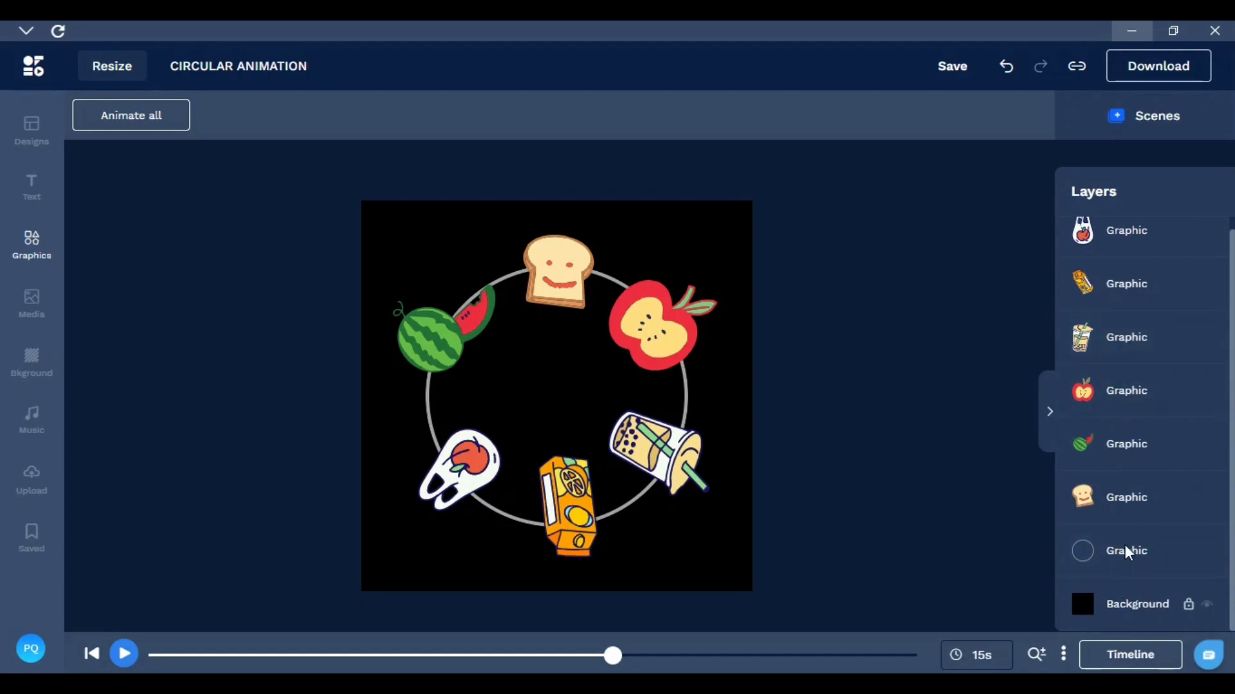
pyautogui.moveTo(1160, 569)
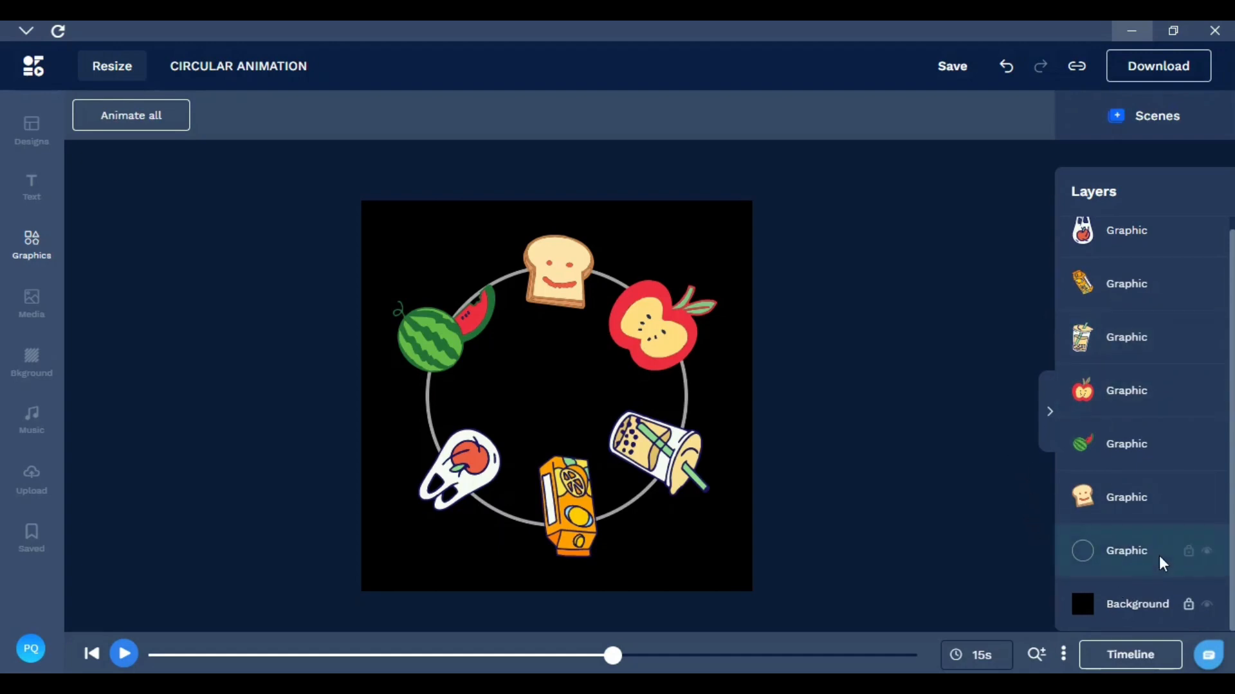
pyautogui.click(1127, 551)
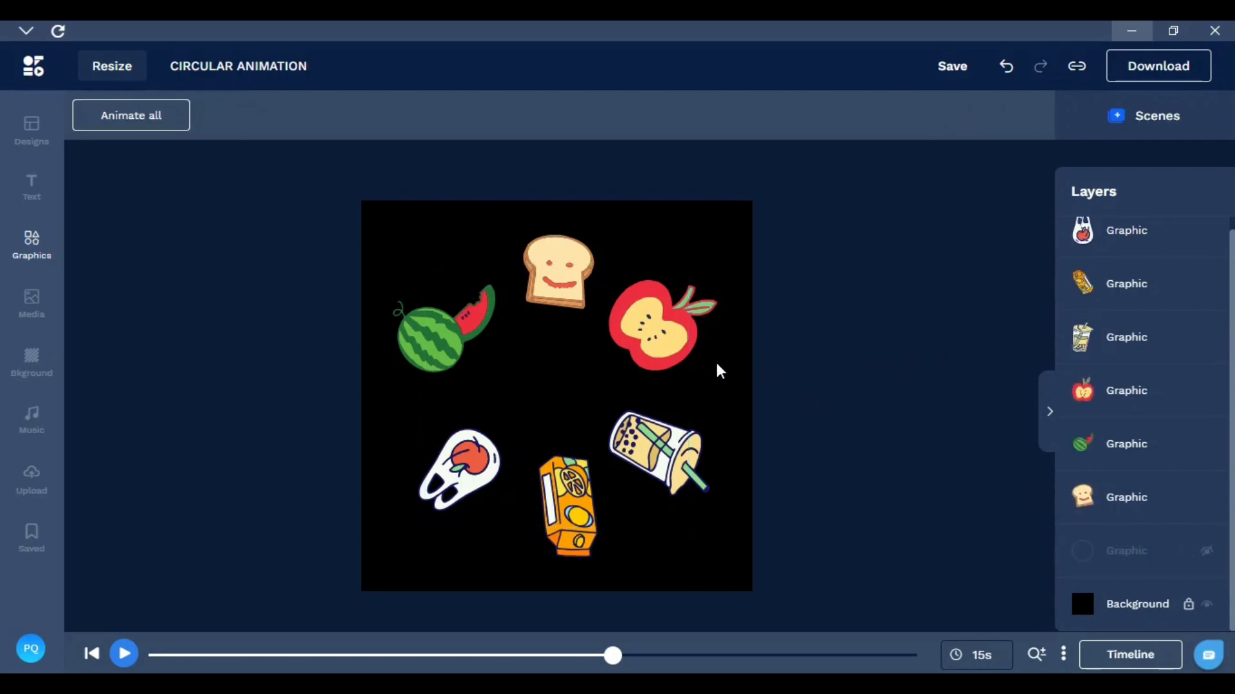
pyautogui.moveTo(622, 396)
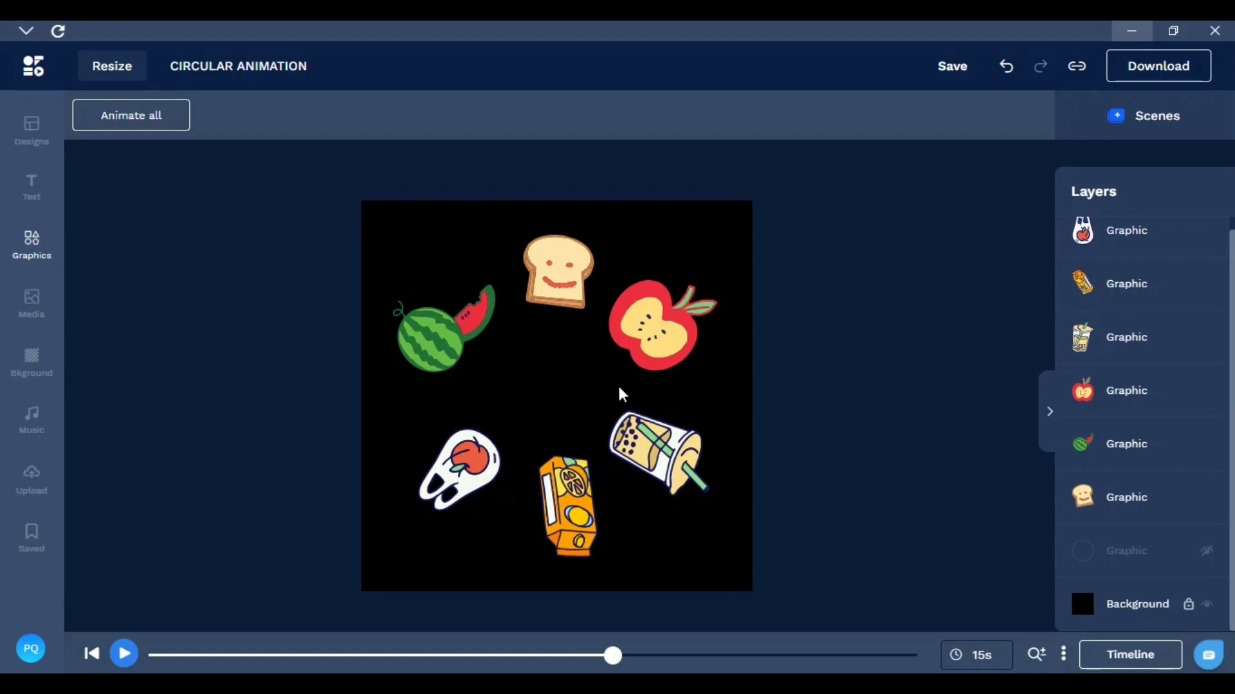
pyautogui.click(666, 326)
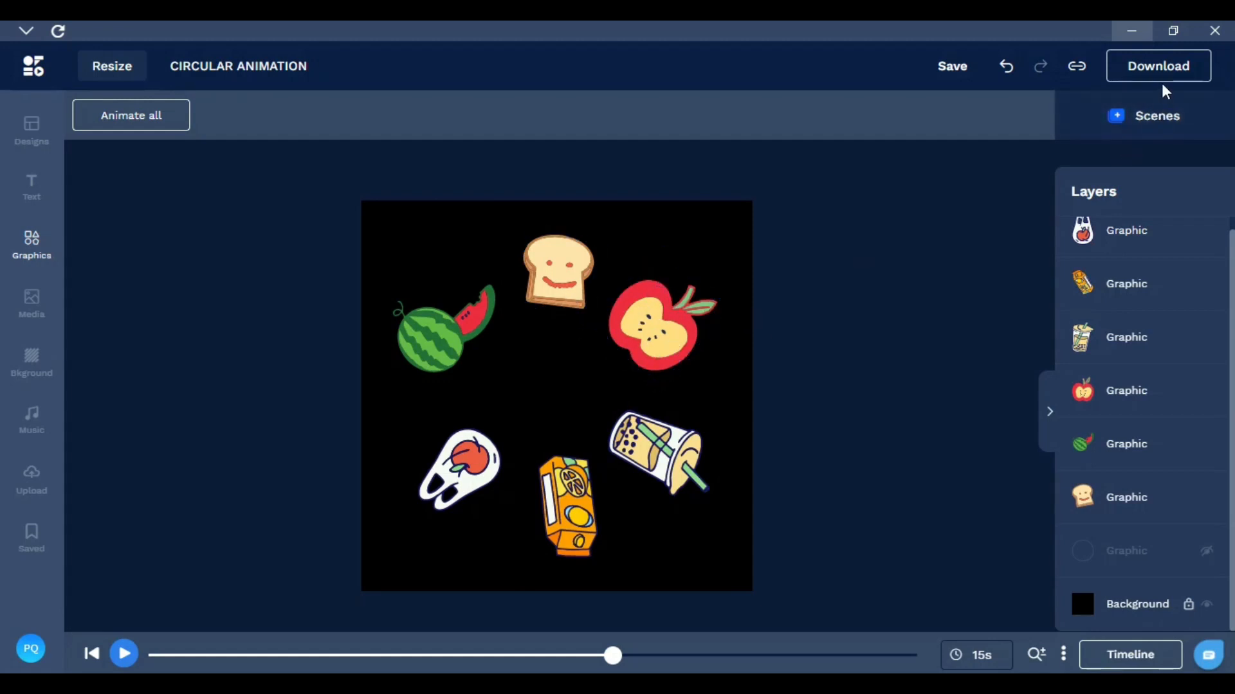
pyautogui.moveTo(1159, 66)
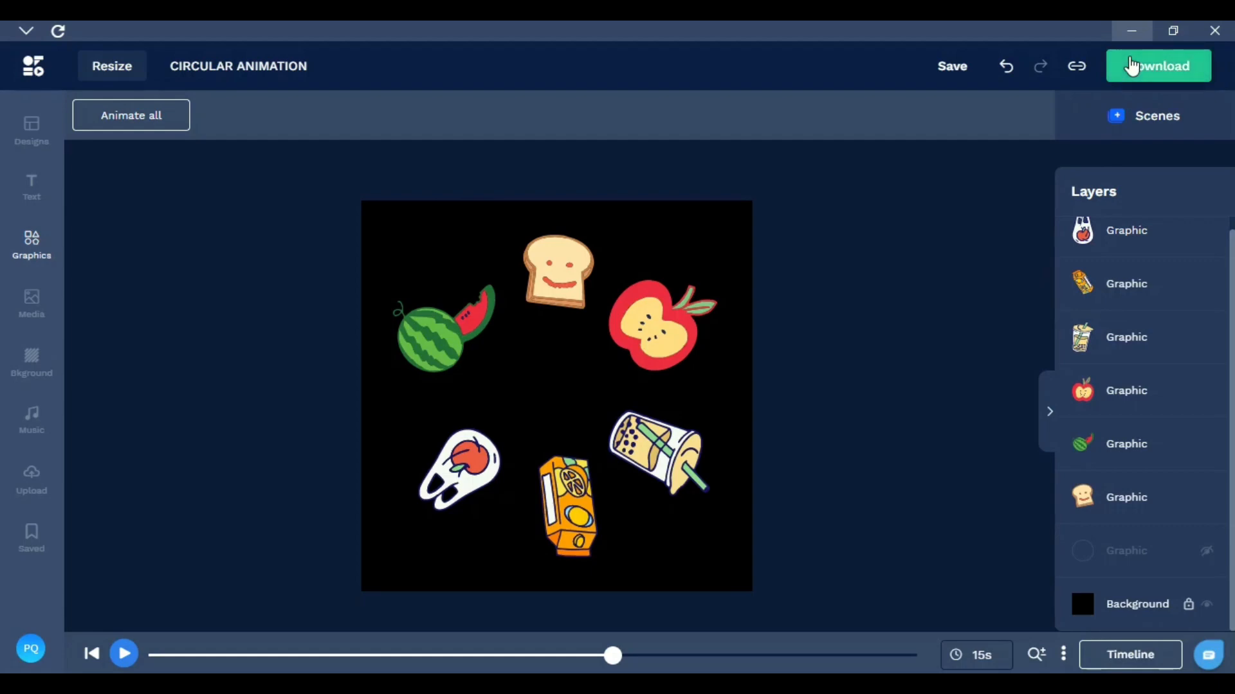
# Export the sticker circle as a still image frame instead of video
pyautogui.click(1157, 66)
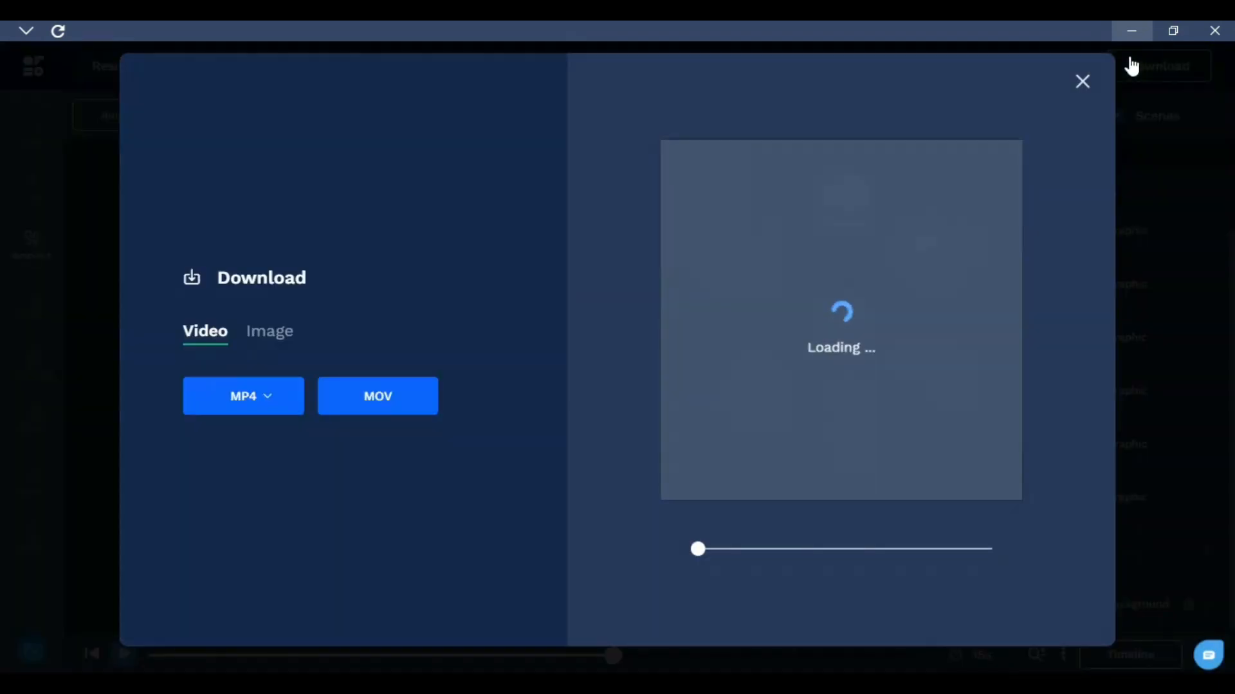
pyautogui.click(270, 332)
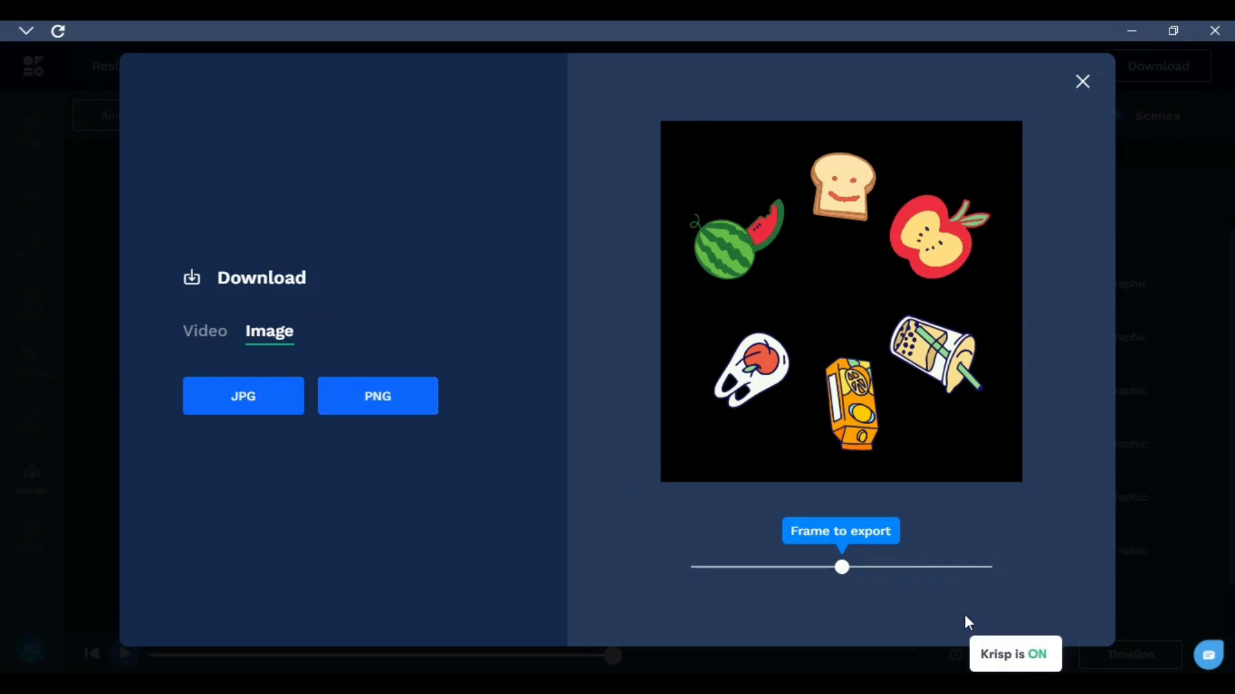
pyautogui.moveTo(466, 329)
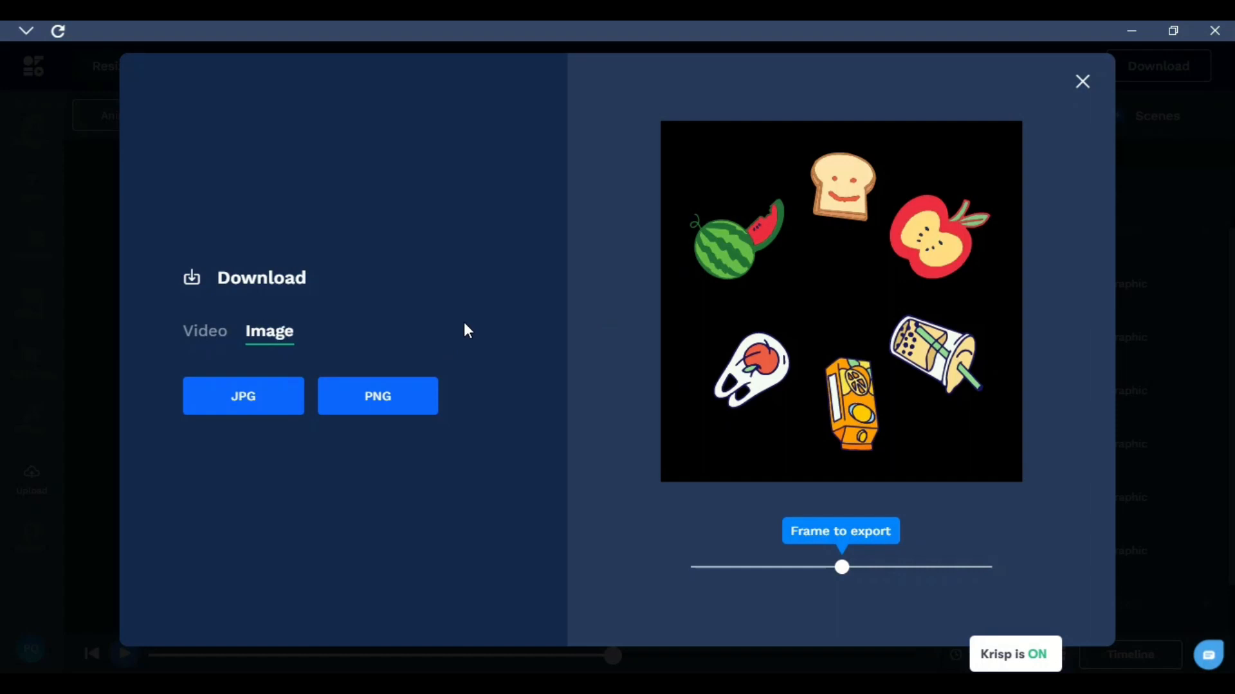
pyautogui.click(1081, 81)
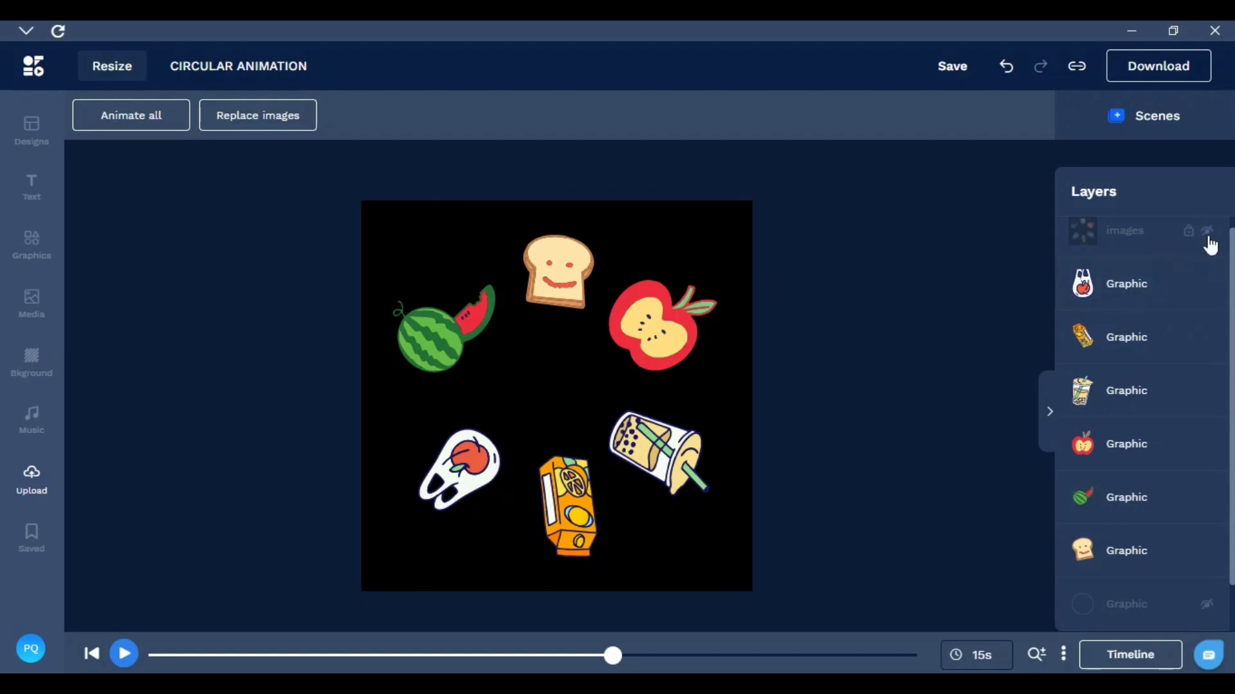
# Select the flattened sticker image and reposition it toward the canvas centre
pyautogui.click(1124, 232)
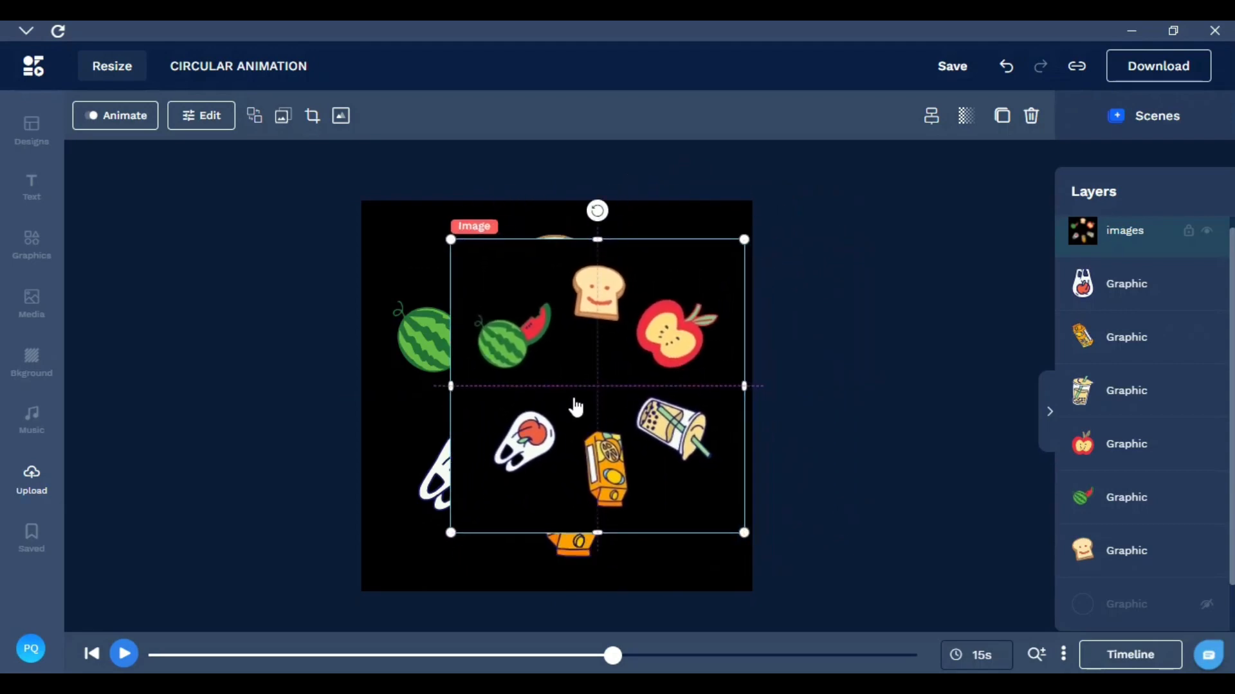
pyautogui.moveTo(575, 408); pyautogui.dragTo(615, 391)
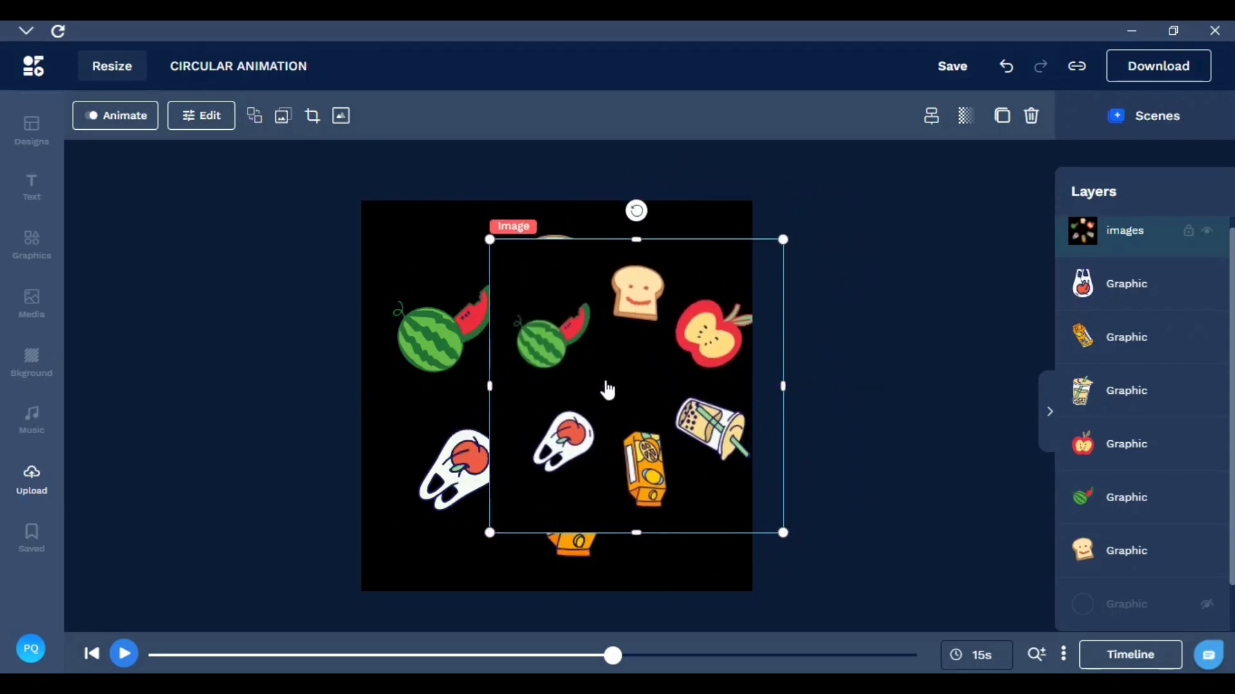
pyautogui.moveTo(606, 386); pyautogui.dragTo(672, 405)
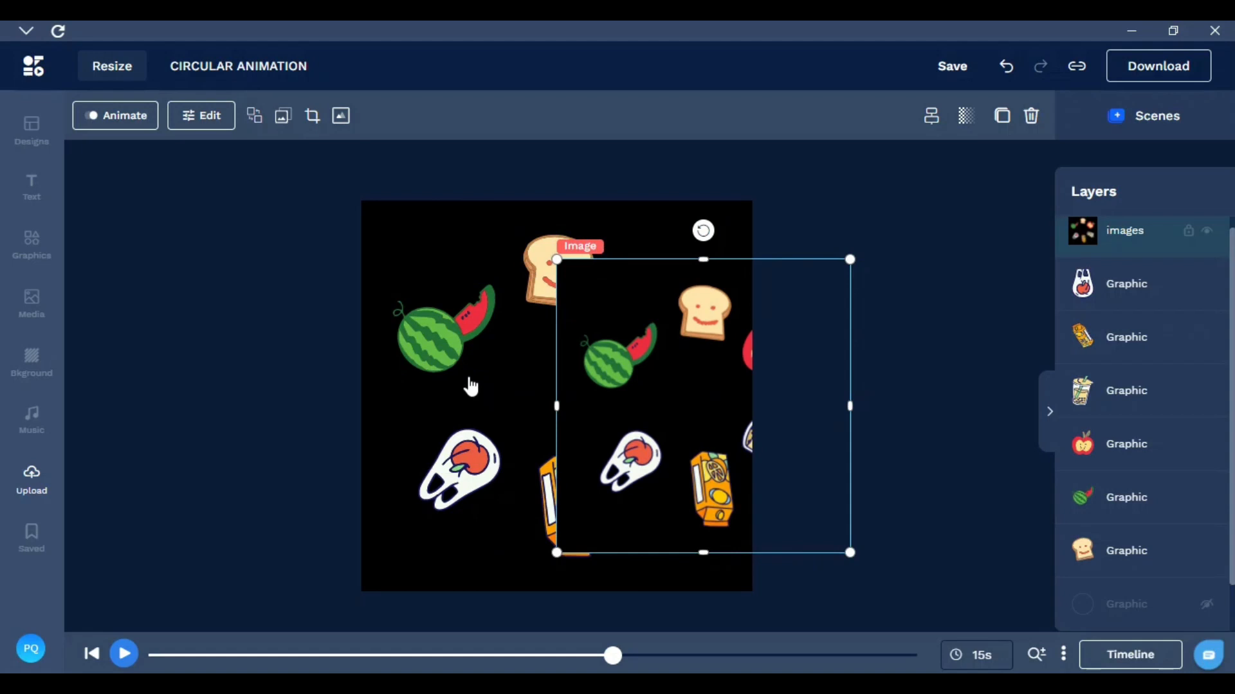
pyautogui.moveTo(1168, 272)
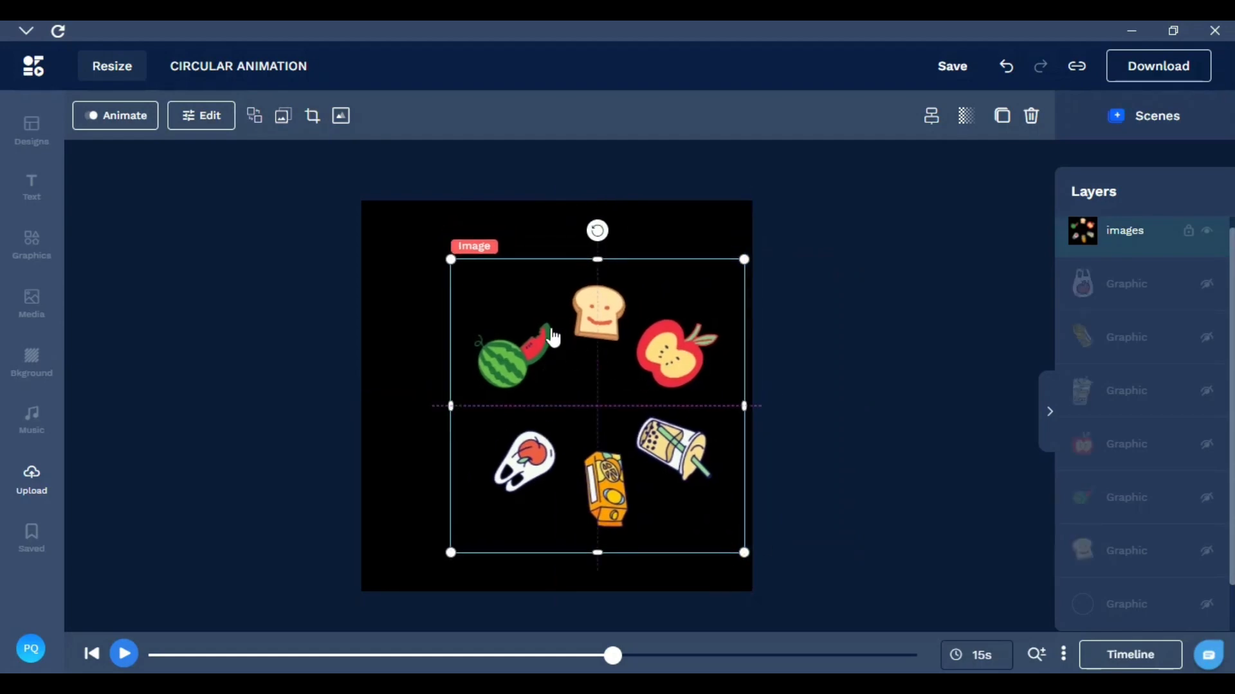
pyautogui.click(31, 363)
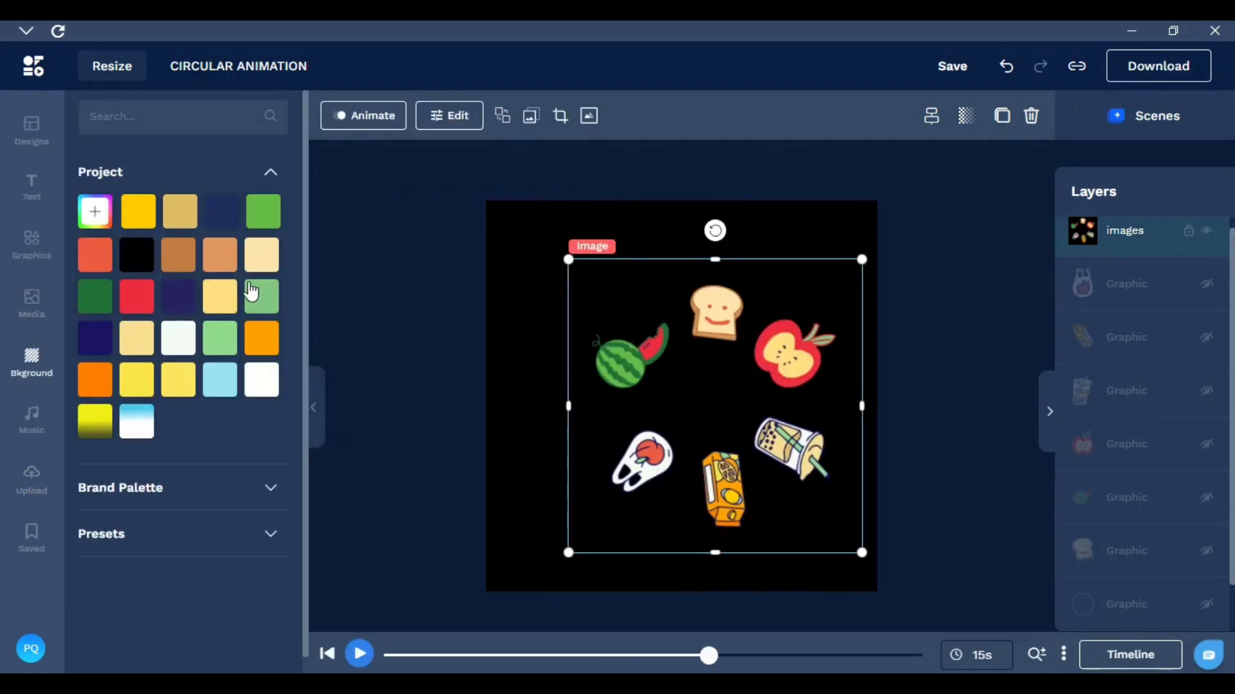
# Make the canvas background red using the Project colours swatch
pyautogui.click(136, 296)
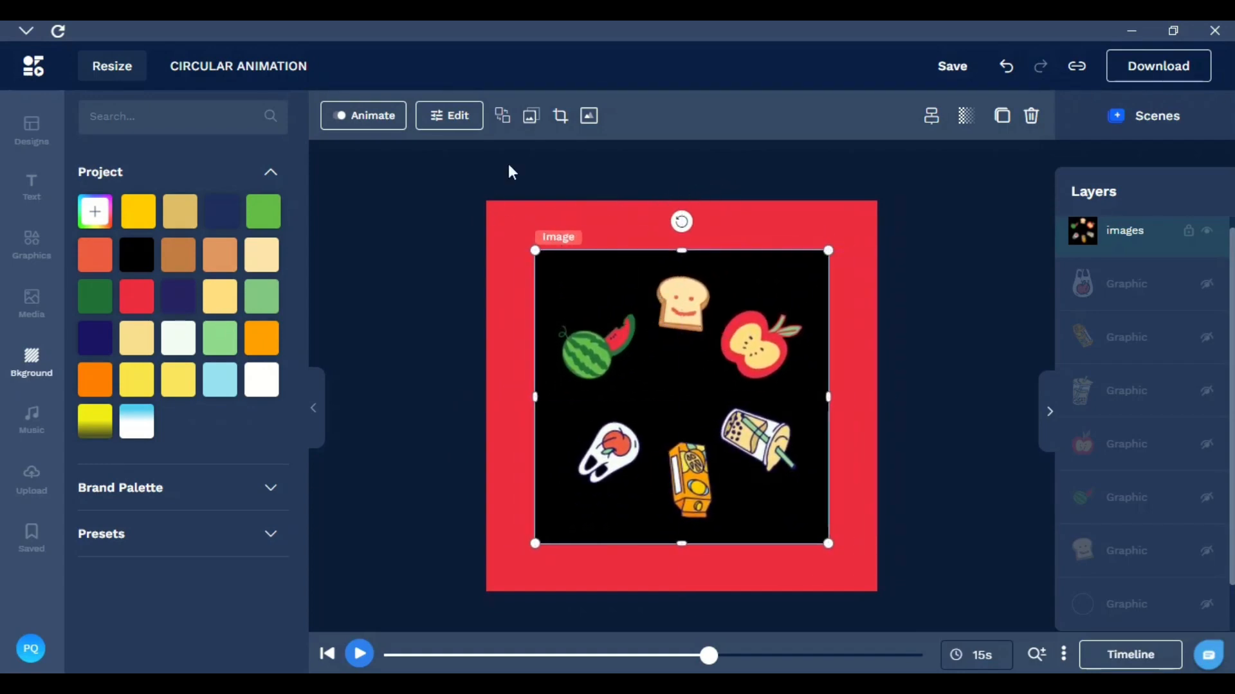
pyautogui.click(588, 116)
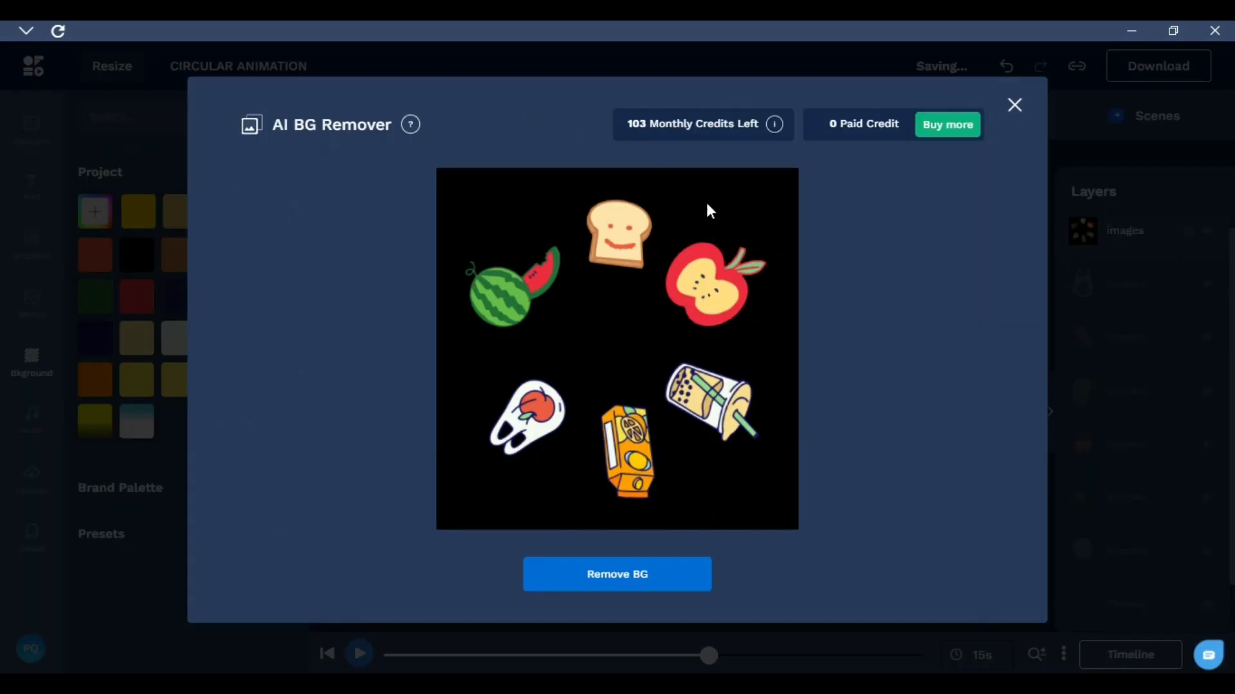
# Remove the black background from the sticker image with AI BG Remover, confirming the credit
pyautogui.click(617, 573)
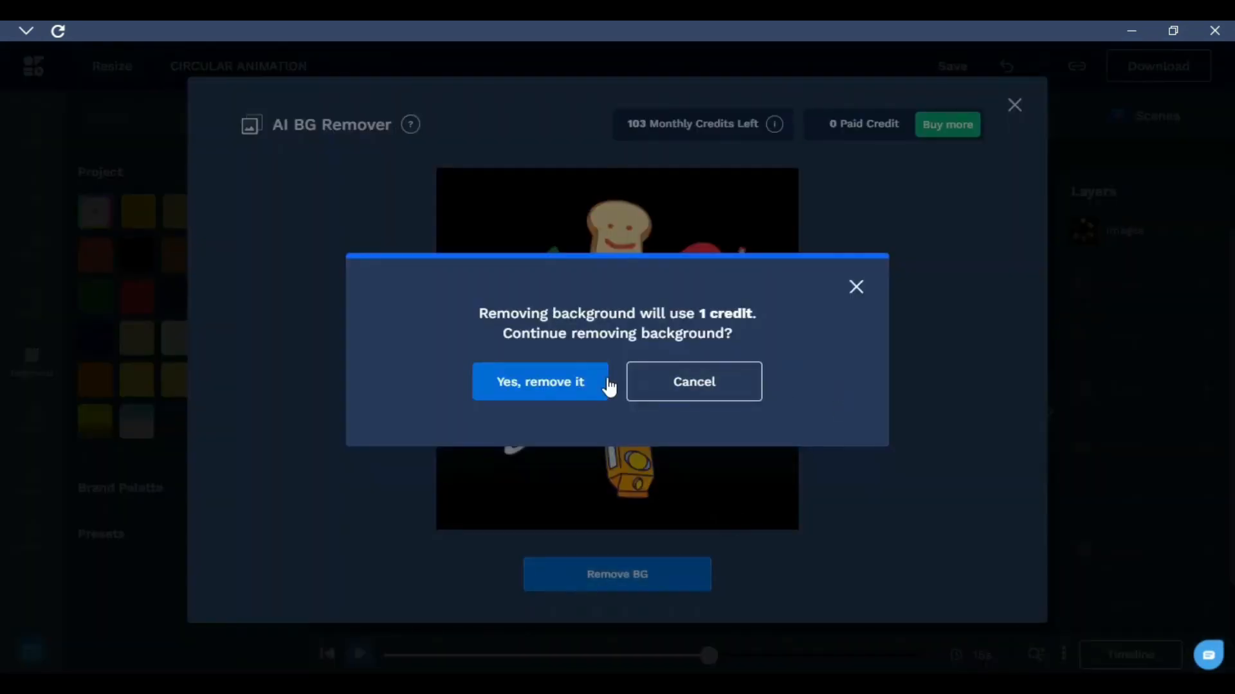
pyautogui.click(540, 382)
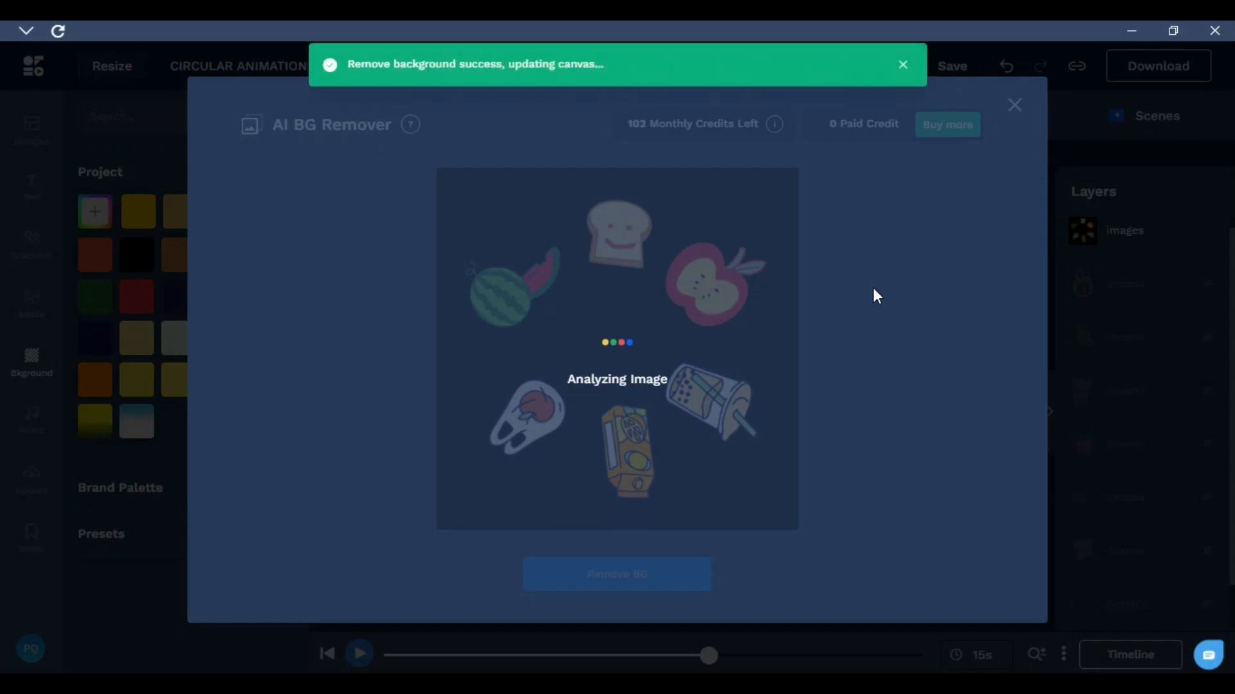
pyautogui.click(1013, 106)
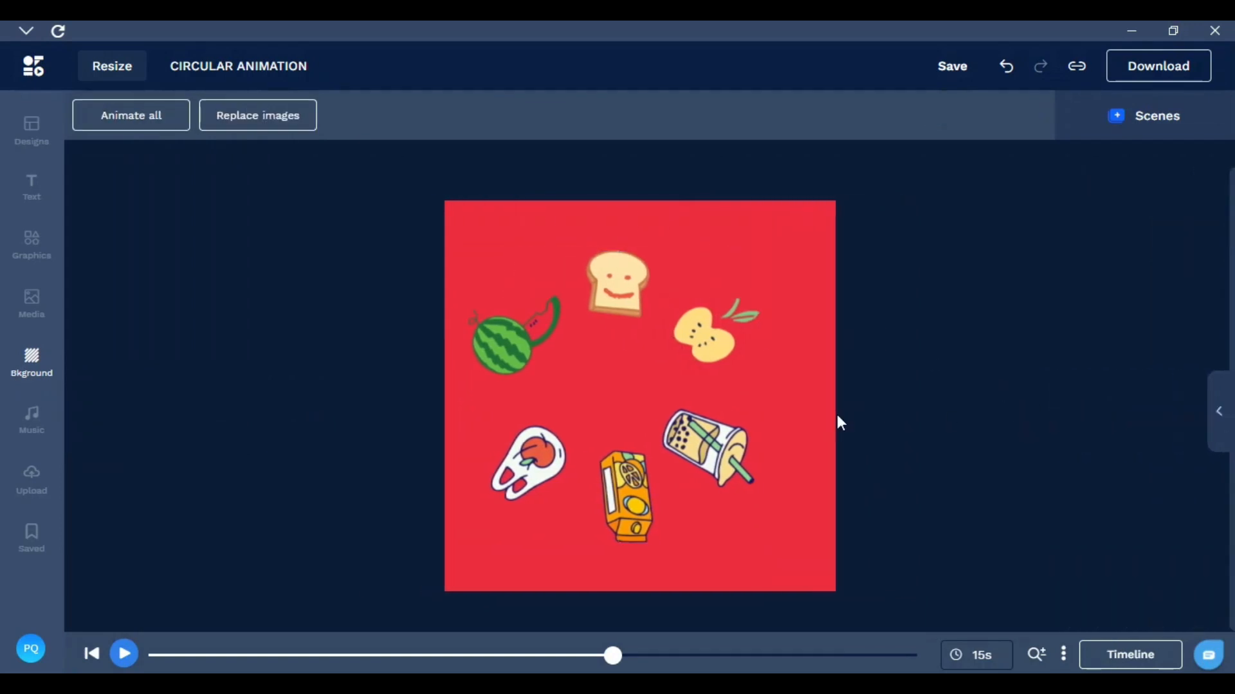
# Apply the Rotate Right emphasis animation to the sticker circle image
pyautogui.click(593, 335)
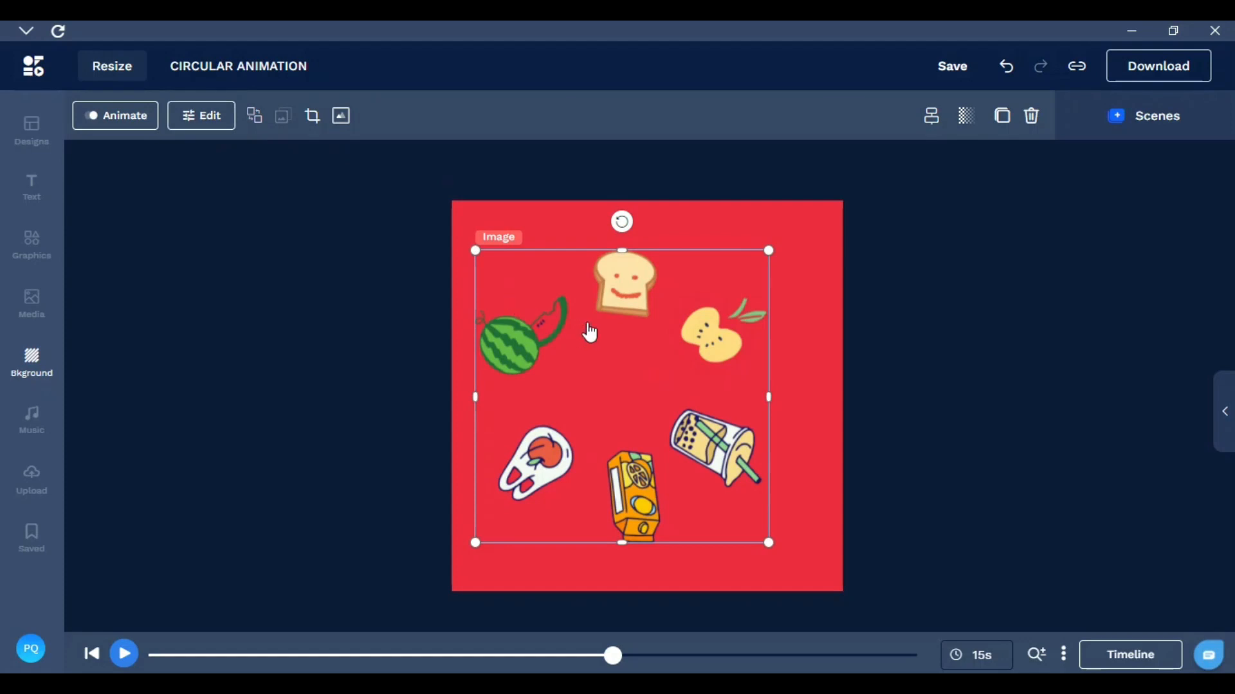
pyautogui.click(115, 115)
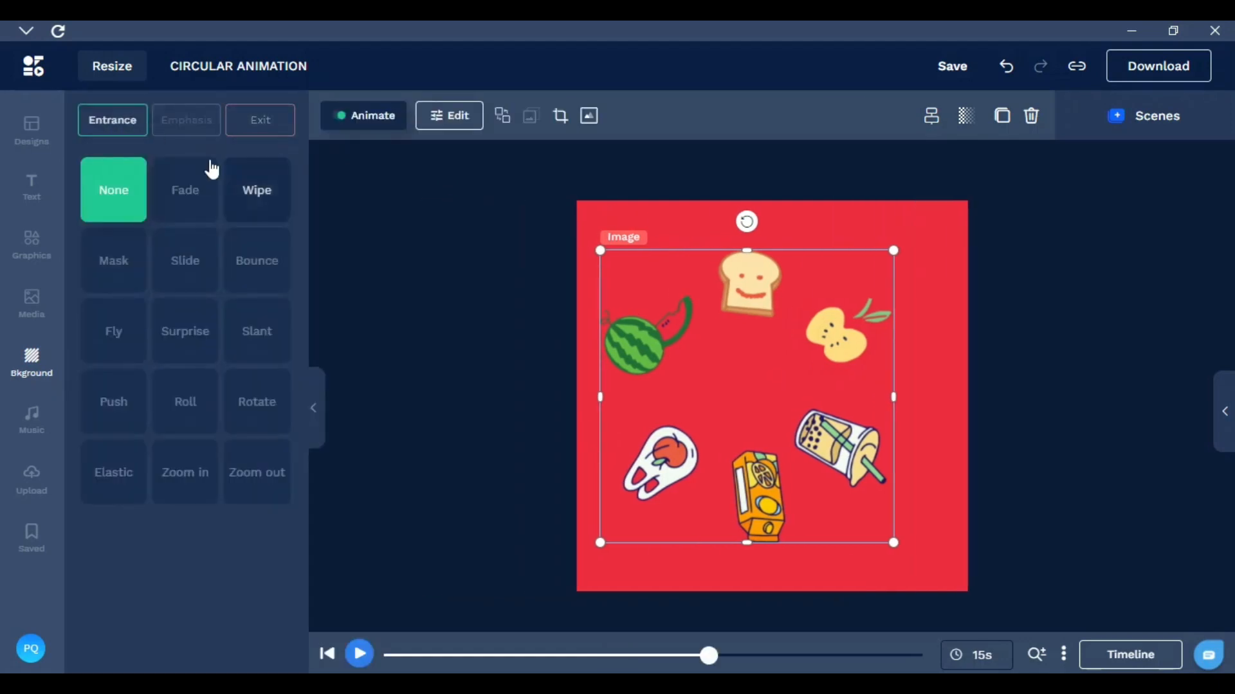
pyautogui.click(186, 121)
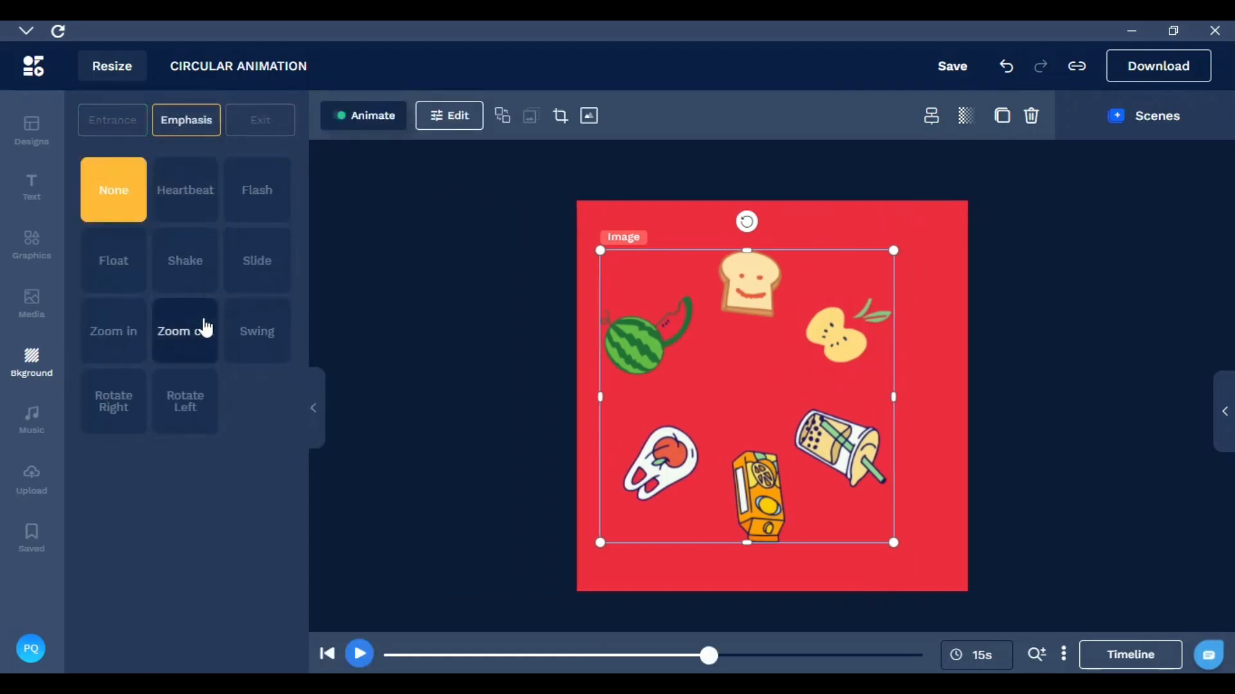
pyautogui.click(113, 401)
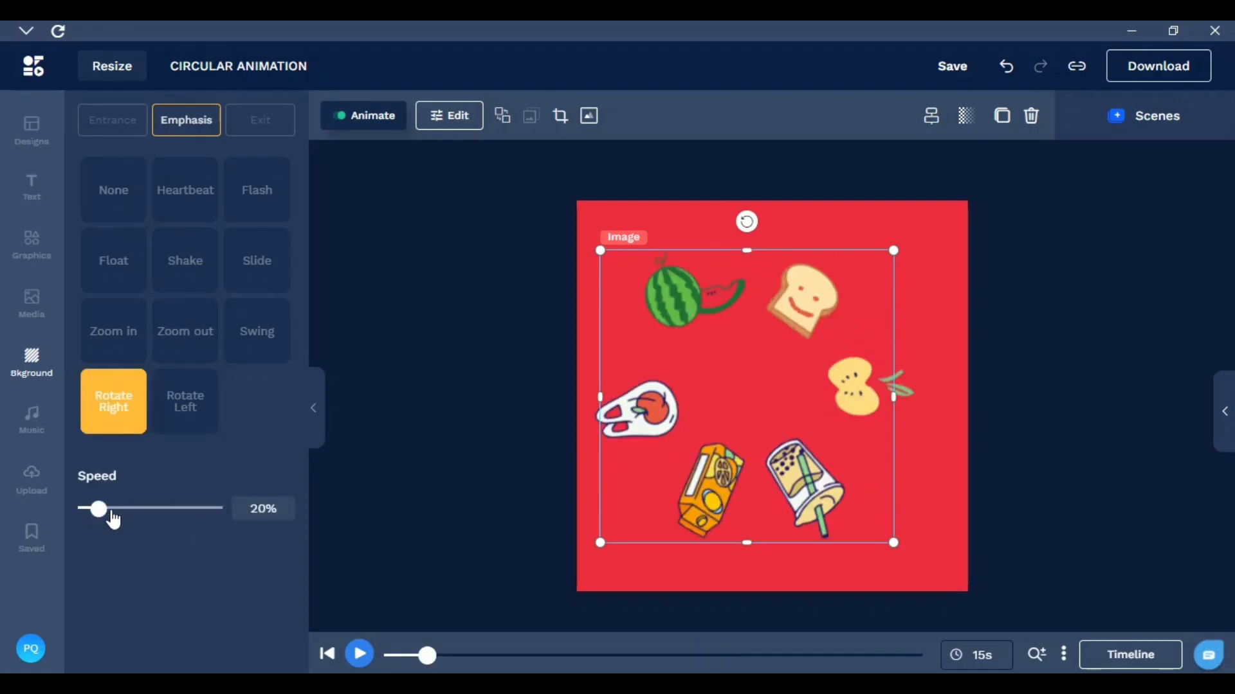
pyautogui.moveTo(98, 528)
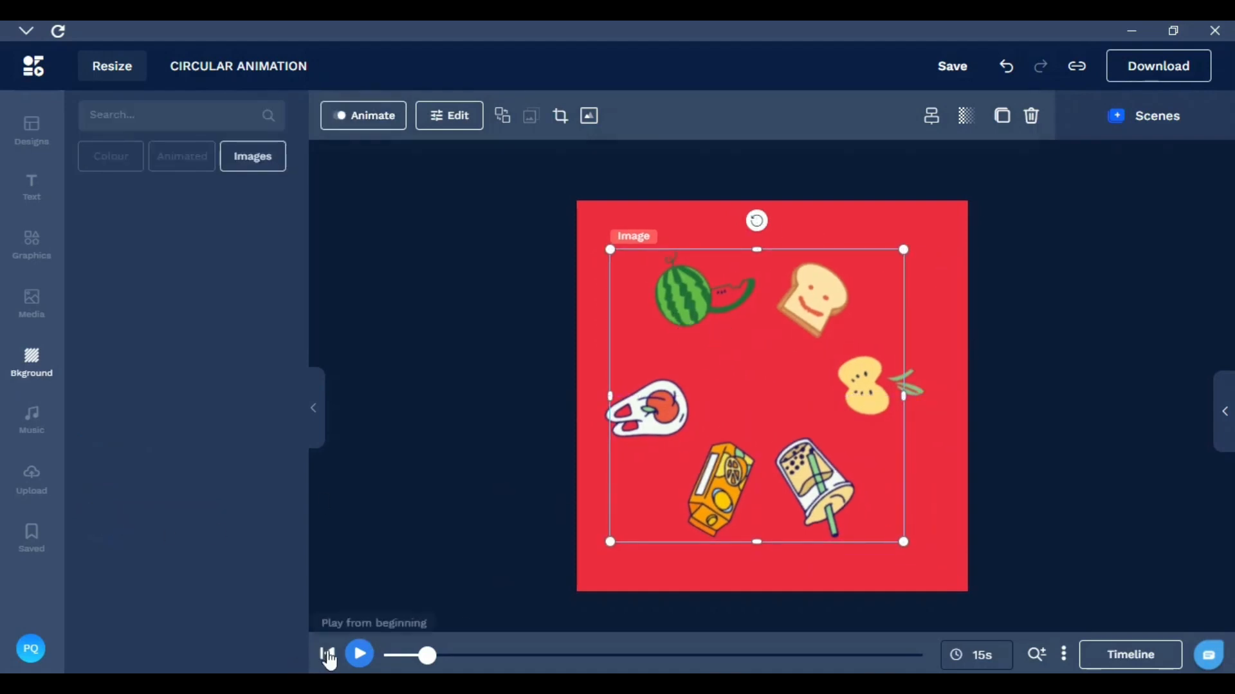
# Replay the animation to watch the ring spin, then pause the preview
pyautogui.click(358, 653)
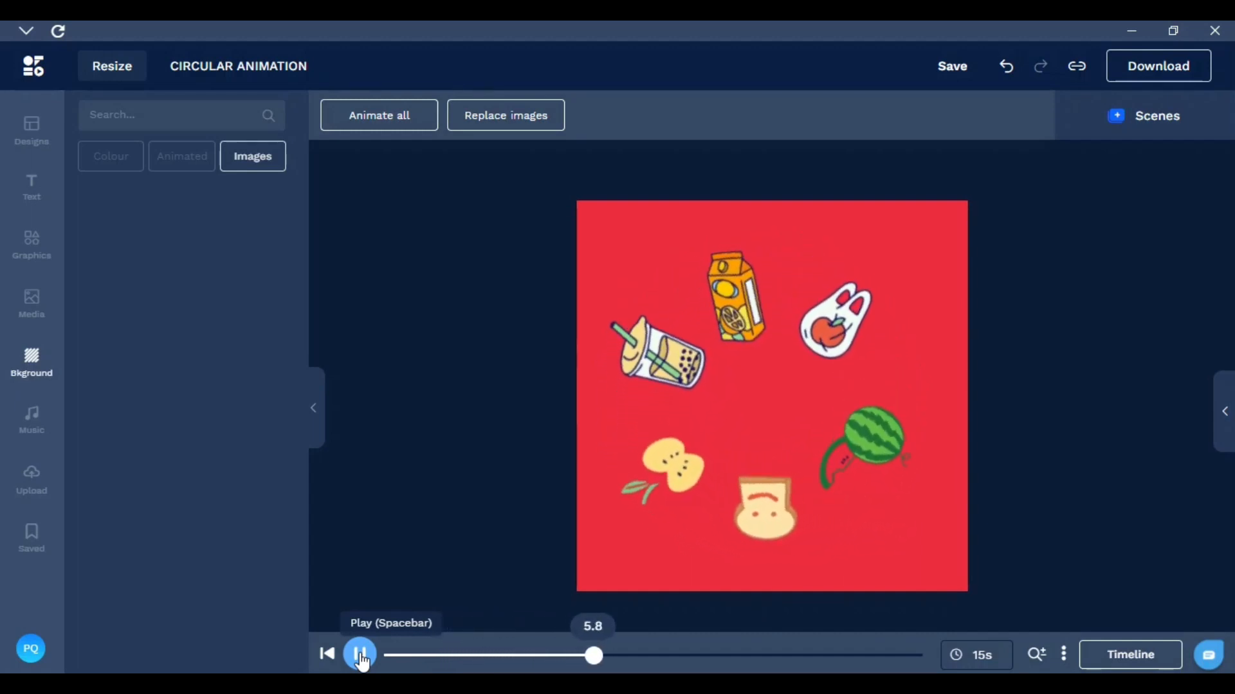
pyautogui.click(767, 280)
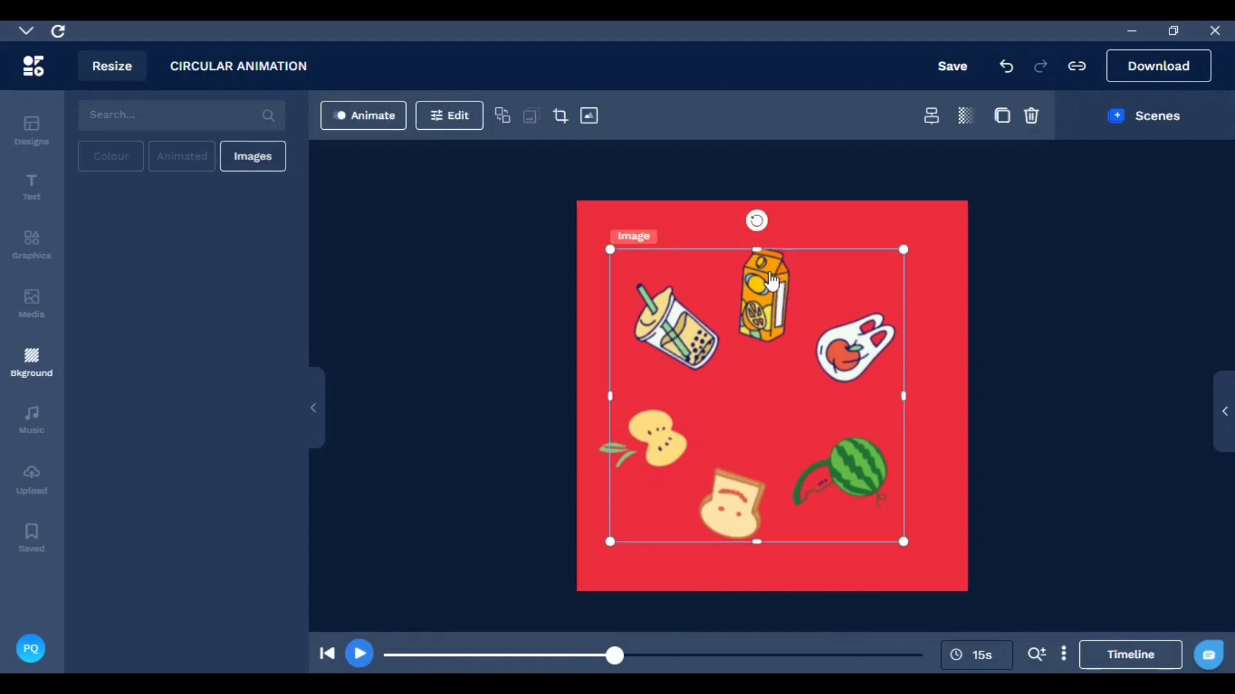
pyautogui.moveTo(898, 360)
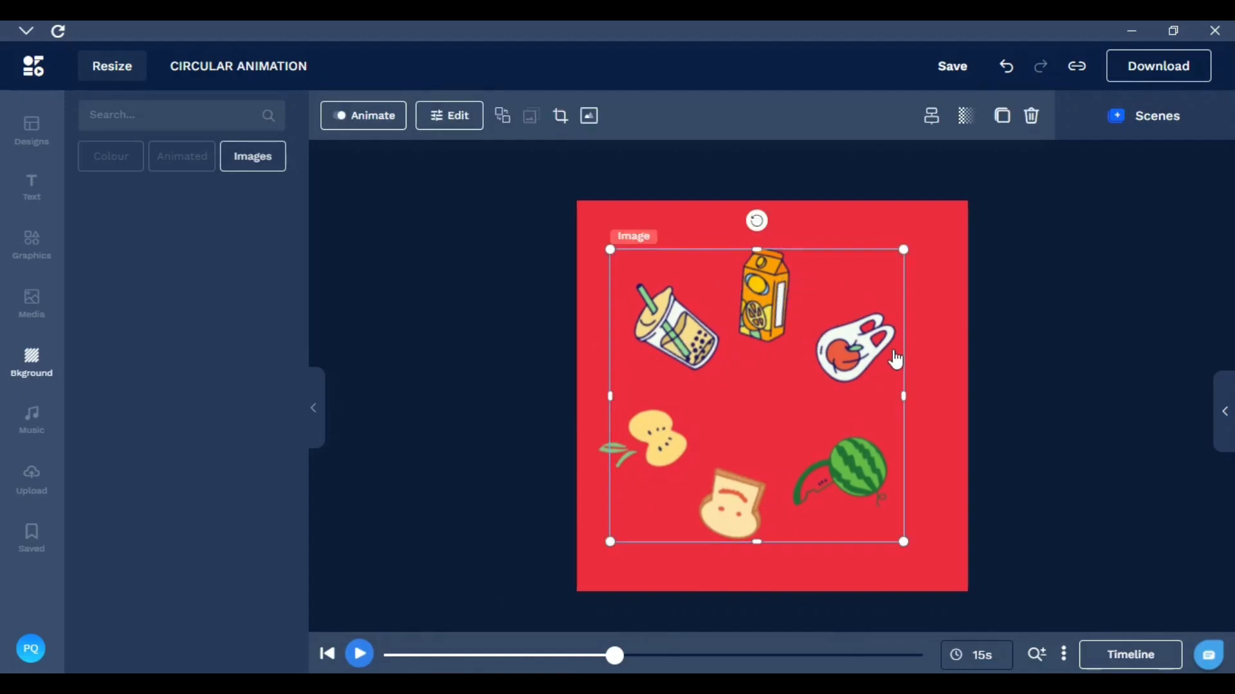
pyautogui.moveTo(836, 351)
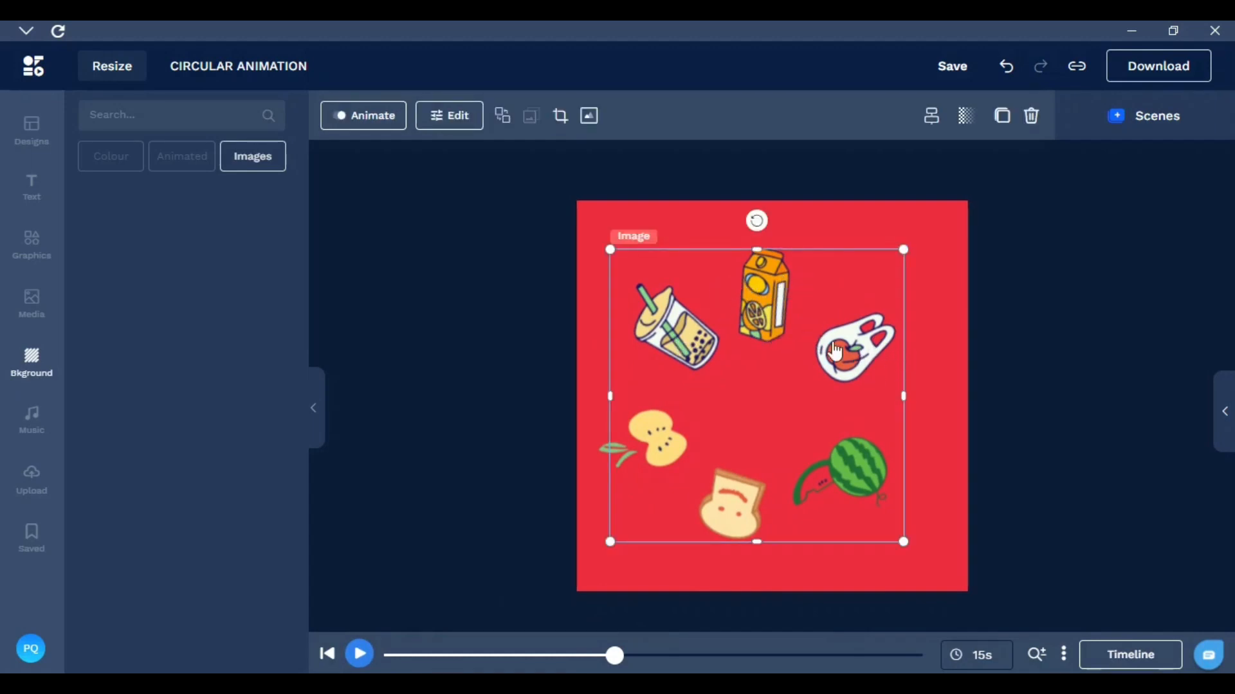
pyautogui.moveTo(771, 360)
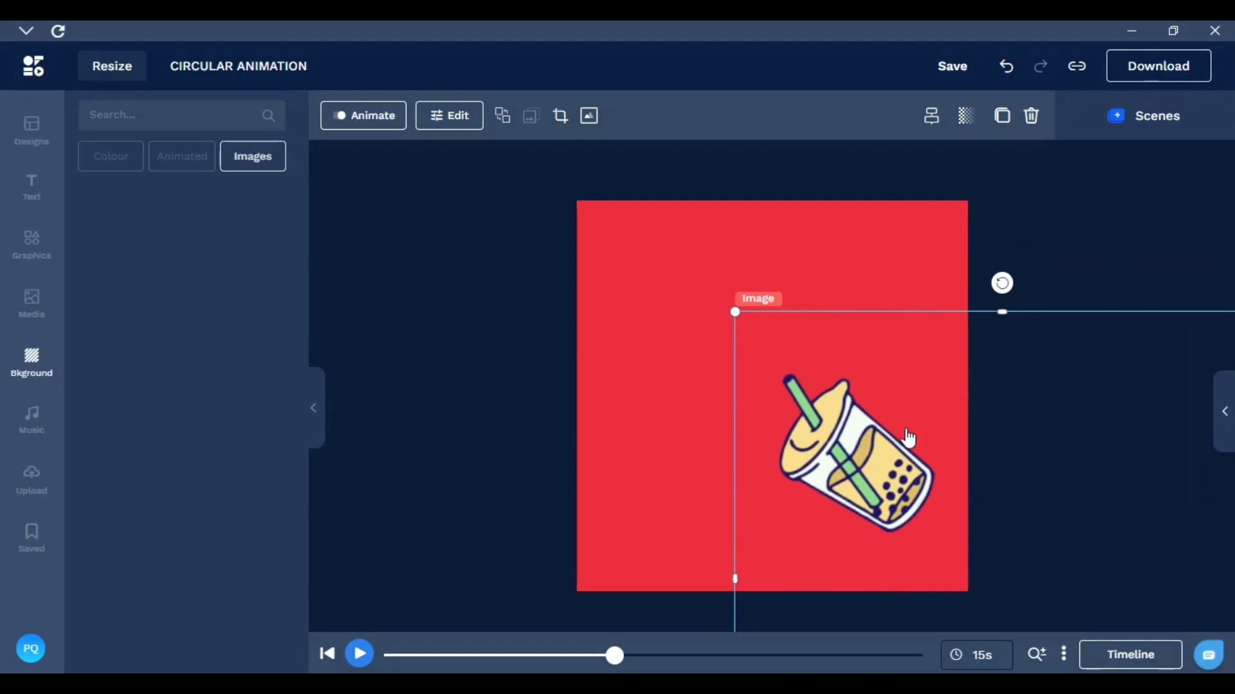
# Preview the rotation and duplicate the sticker-ring image as a second layer
pyautogui.click(360, 671)
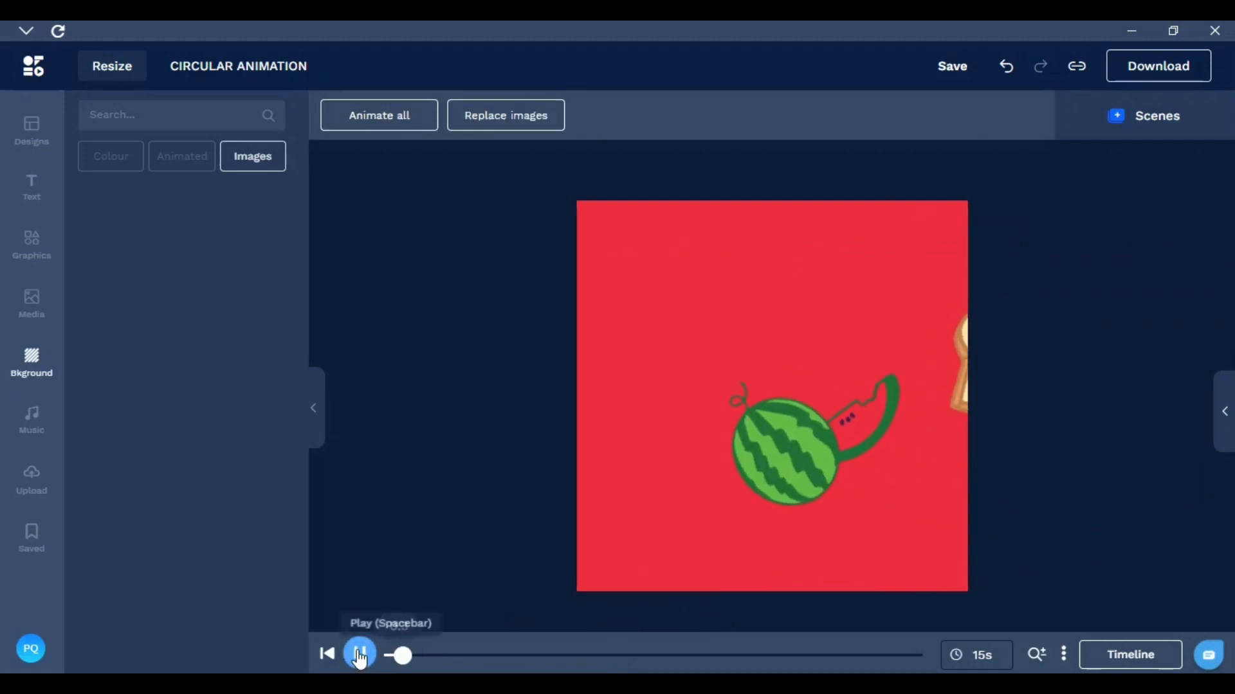
pyautogui.click(360, 654)
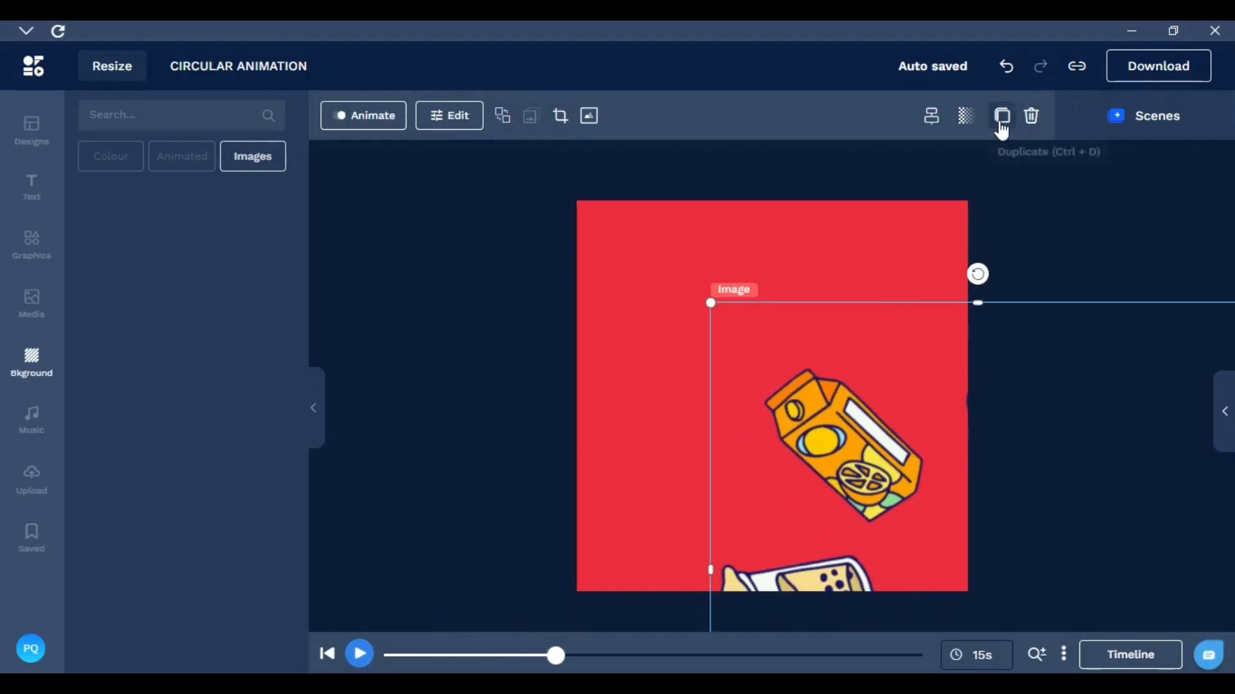
pyautogui.click(1003, 116)
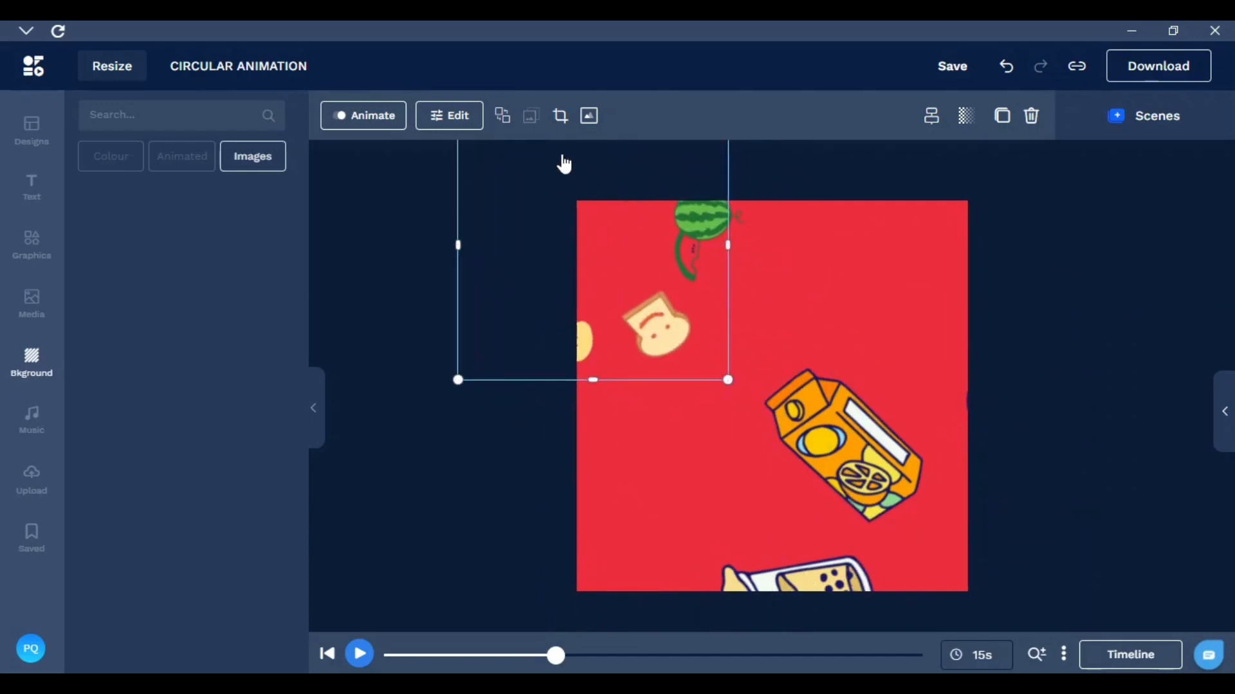
pyautogui.click(360, 654)
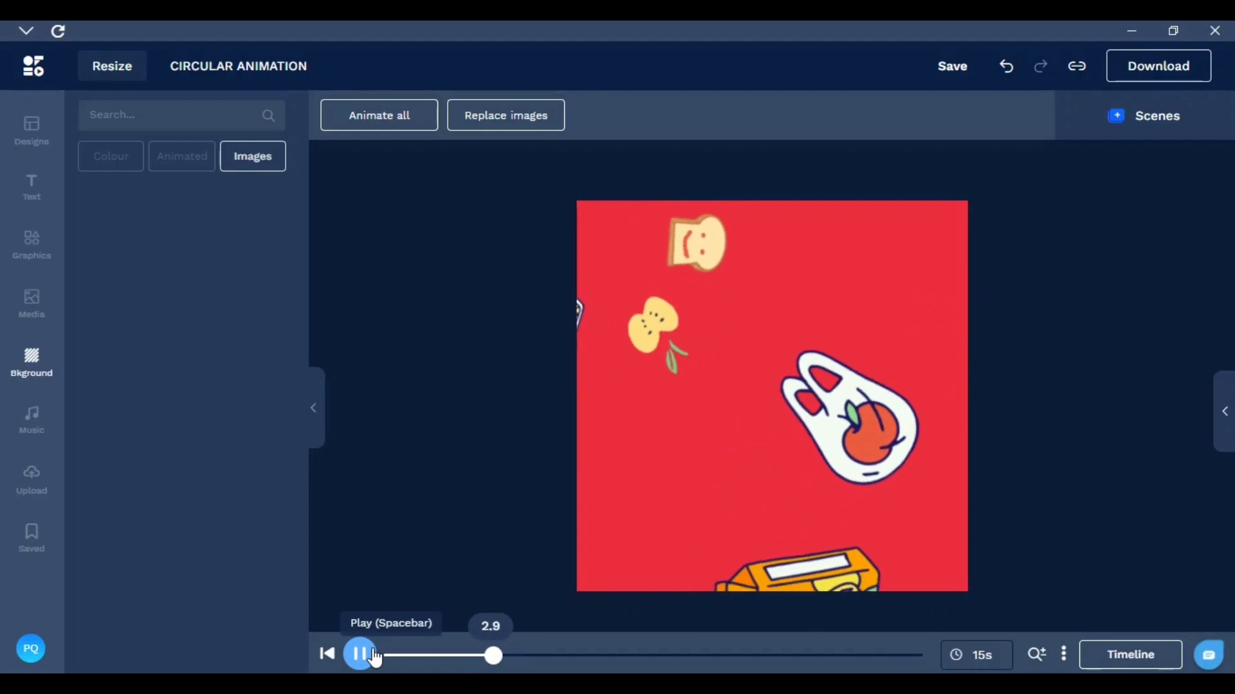
pyautogui.click(360, 653)
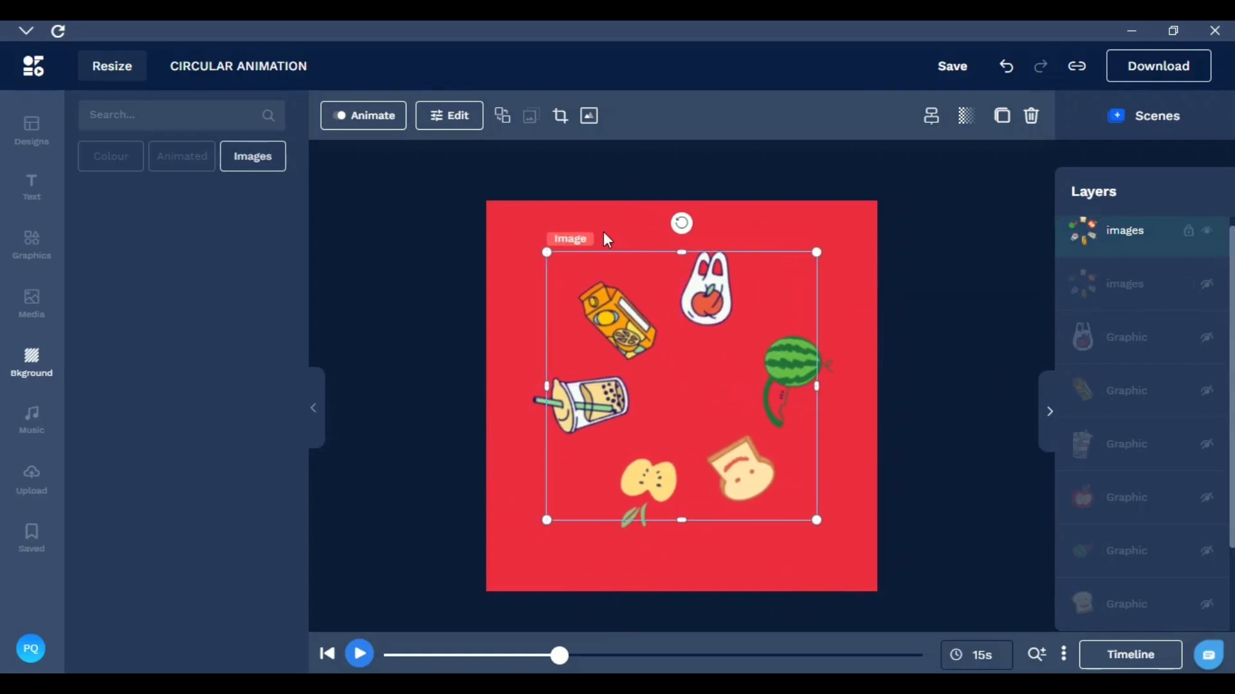
# Turn on the Glow effect for the stickers and preview the spinning ring on black
pyautogui.click(449, 116)
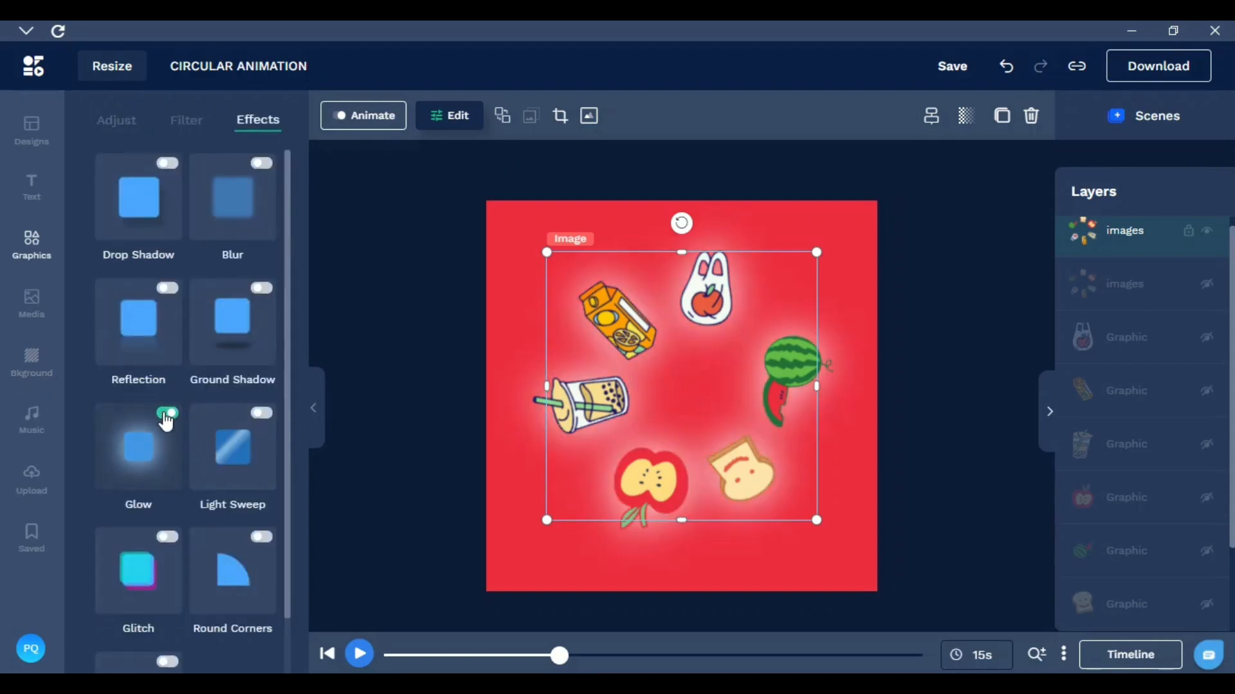
pyautogui.click(169, 415)
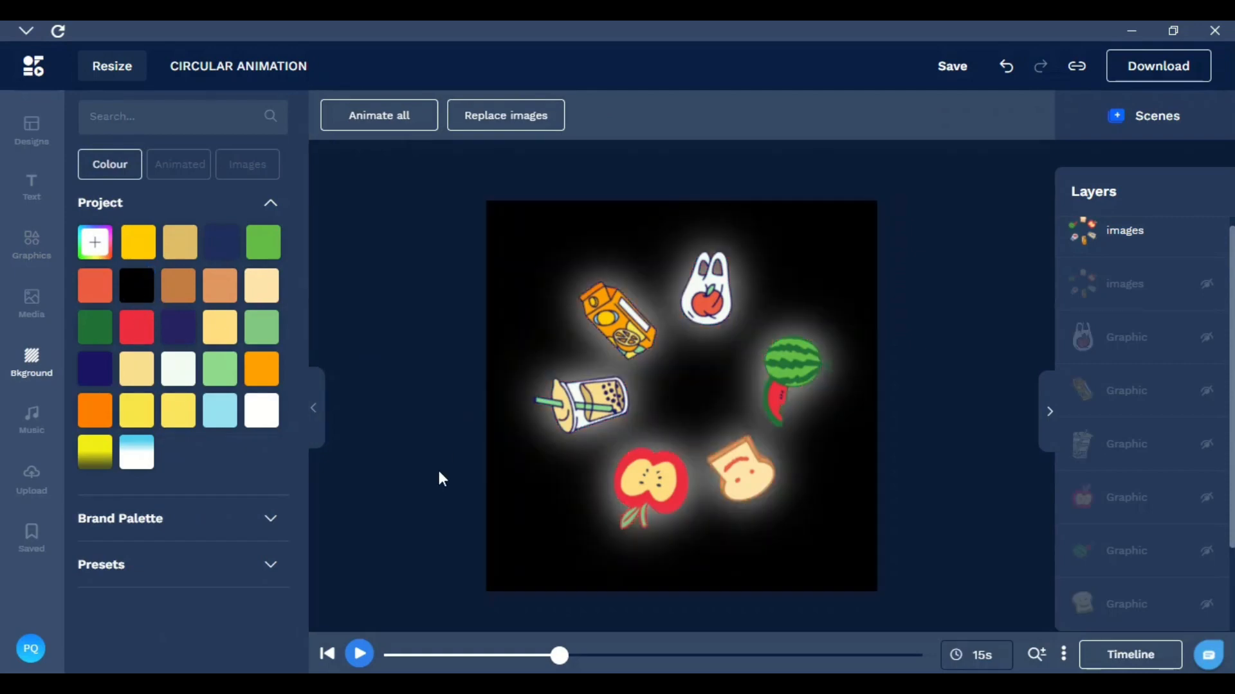
pyautogui.click(360, 653)
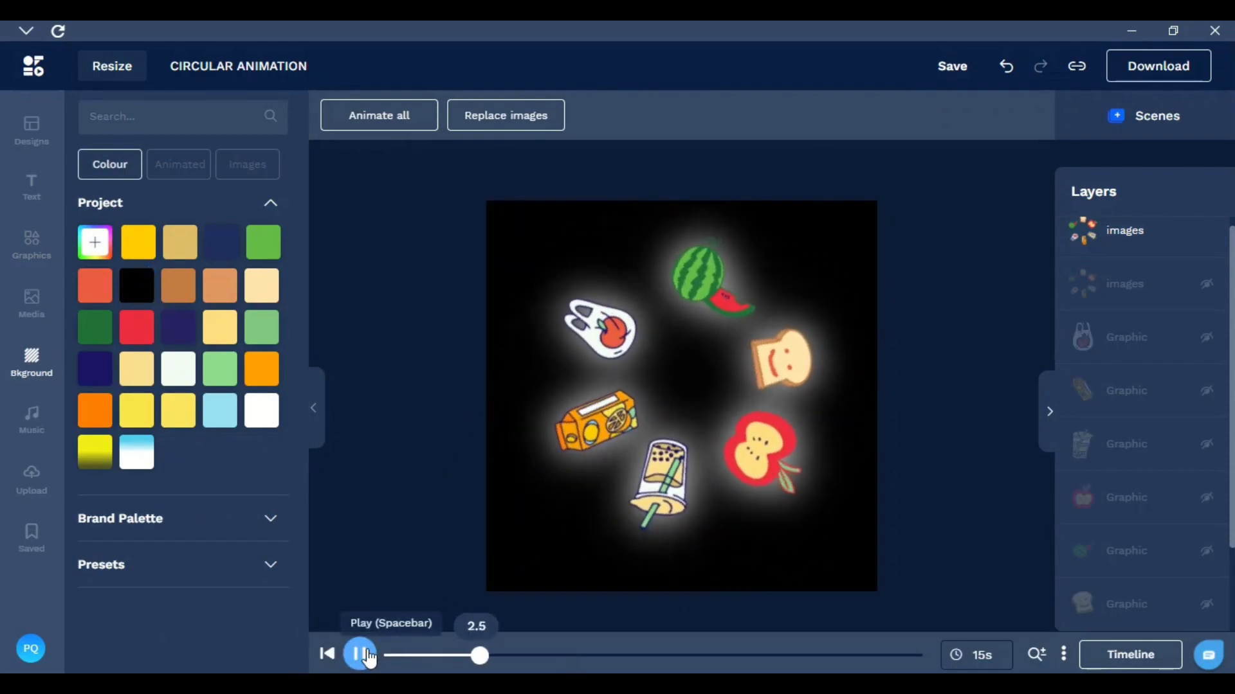
# Add a Glitch effect to the sticker ring and preview the glitching rotation
pyautogui.click(361, 654)
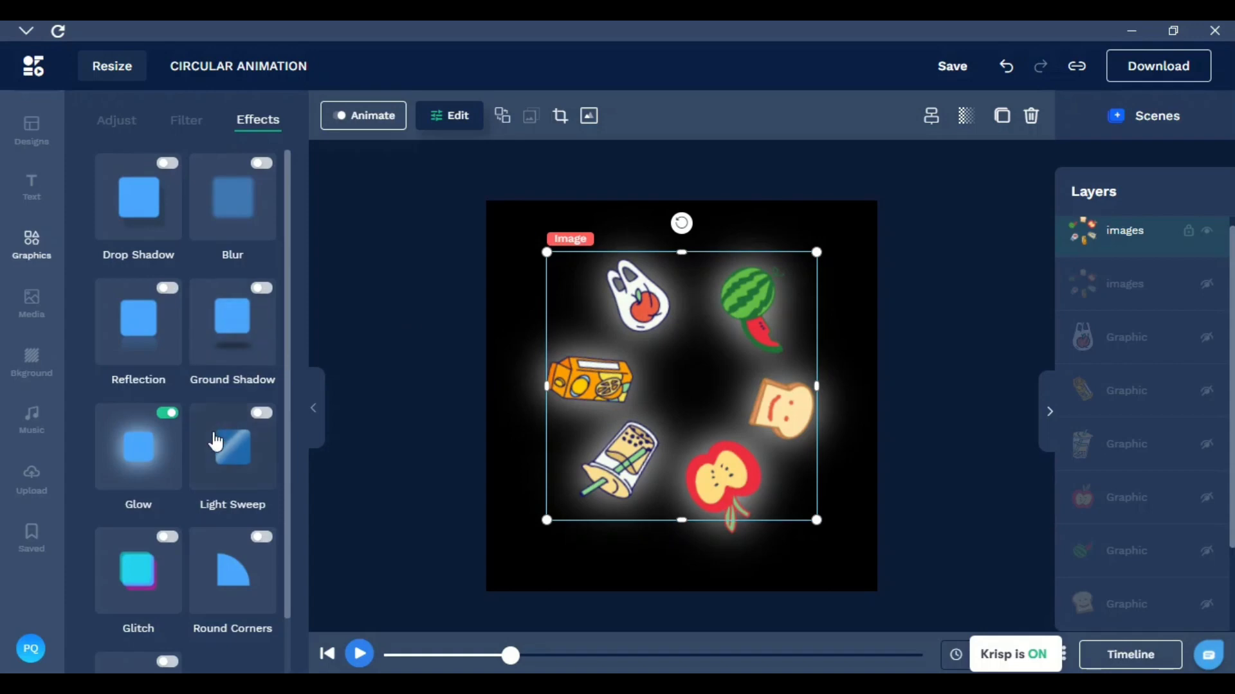
pyautogui.scroll(-3)
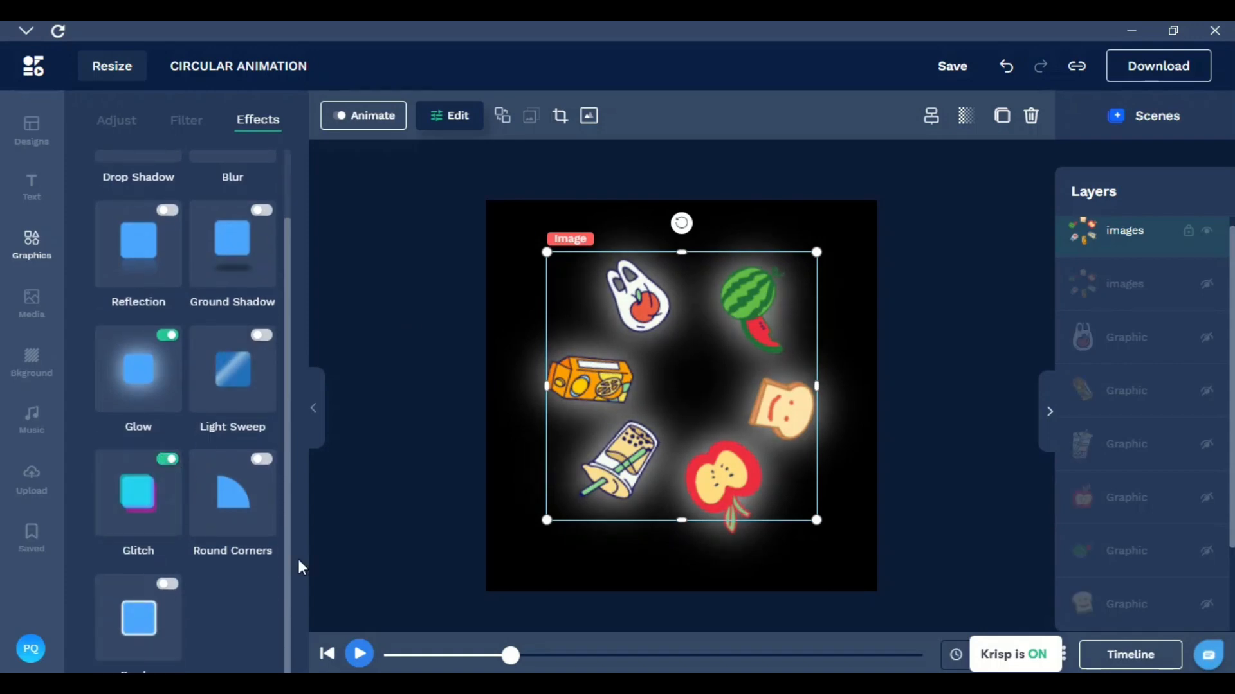
pyautogui.click(359, 654)
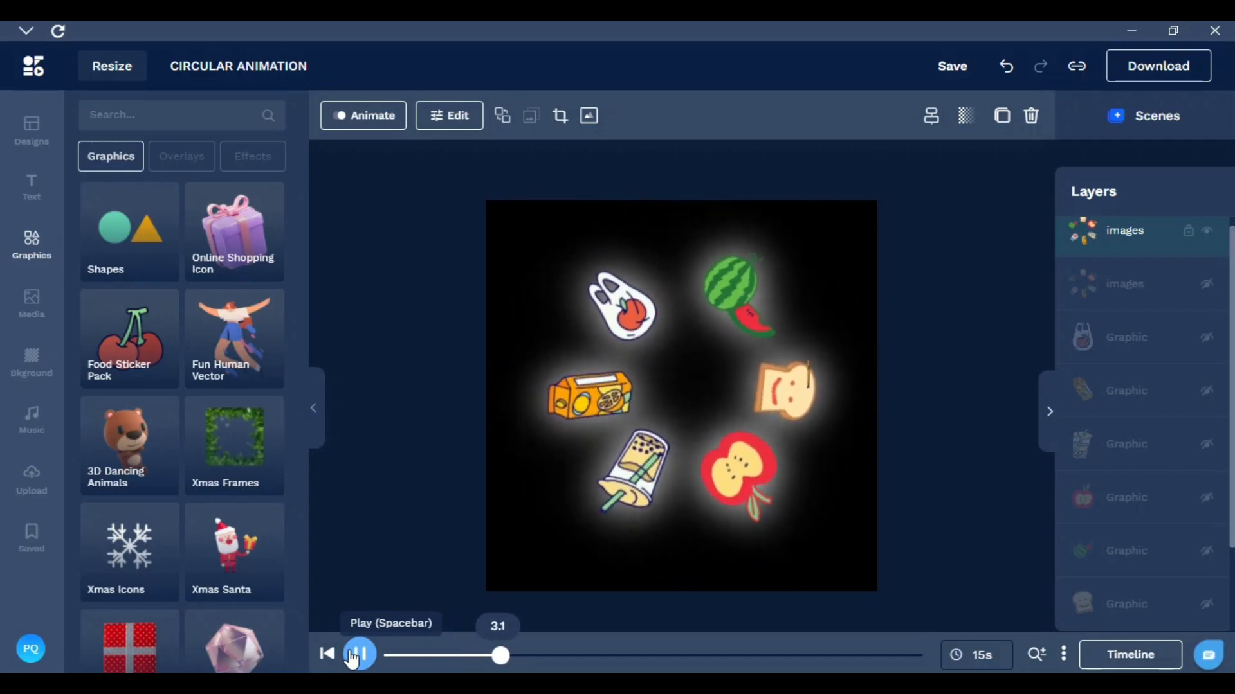
pyautogui.click(361, 654)
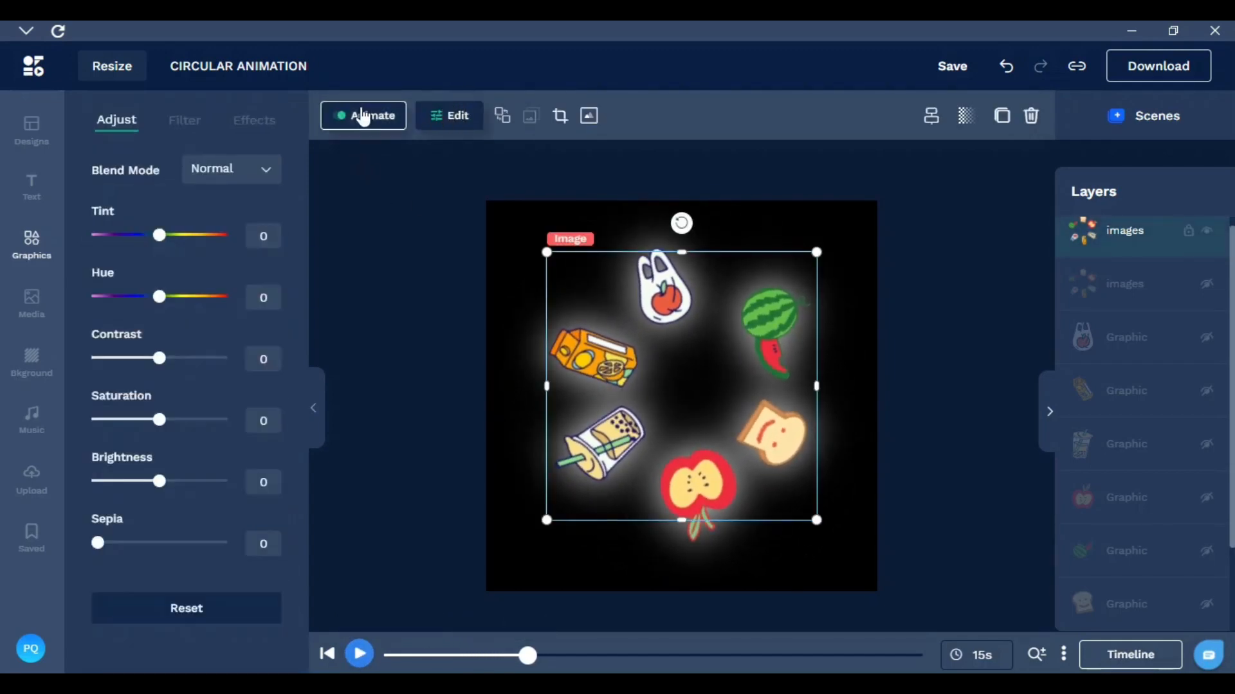
# Remove the Glitch effect again, leaving the stickers with no effects
pyautogui.click(257, 119)
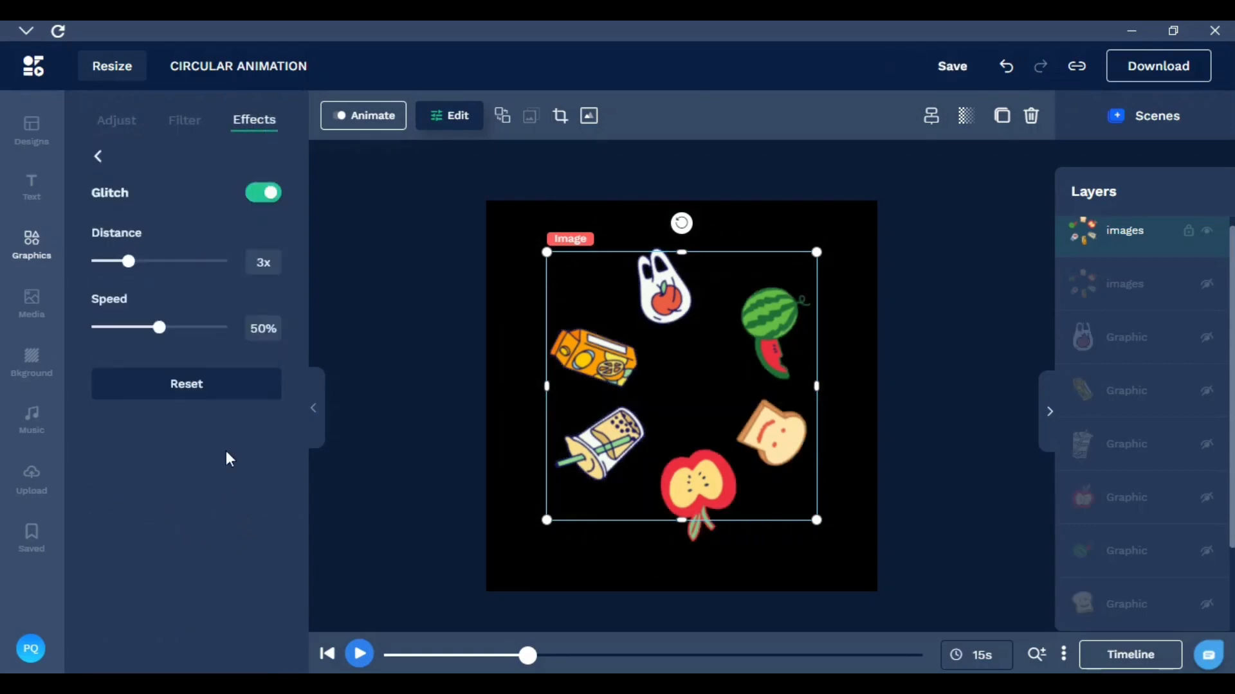
pyautogui.moveTo(178, 553)
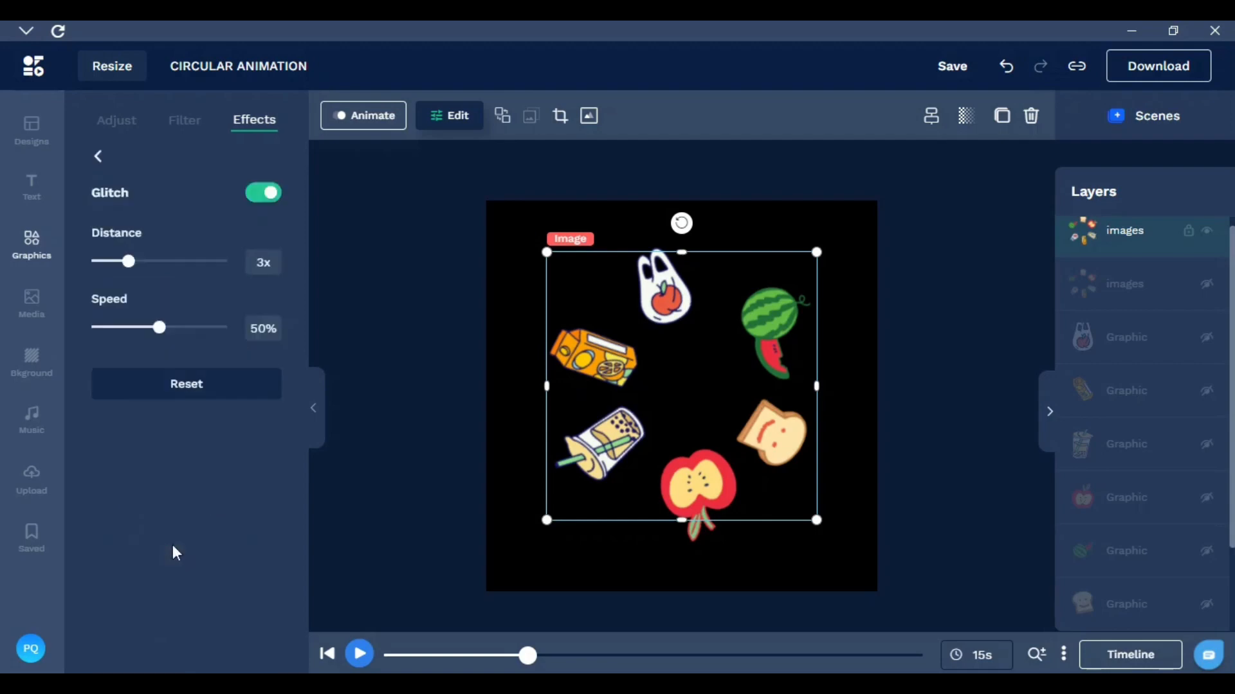
pyautogui.click(98, 155)
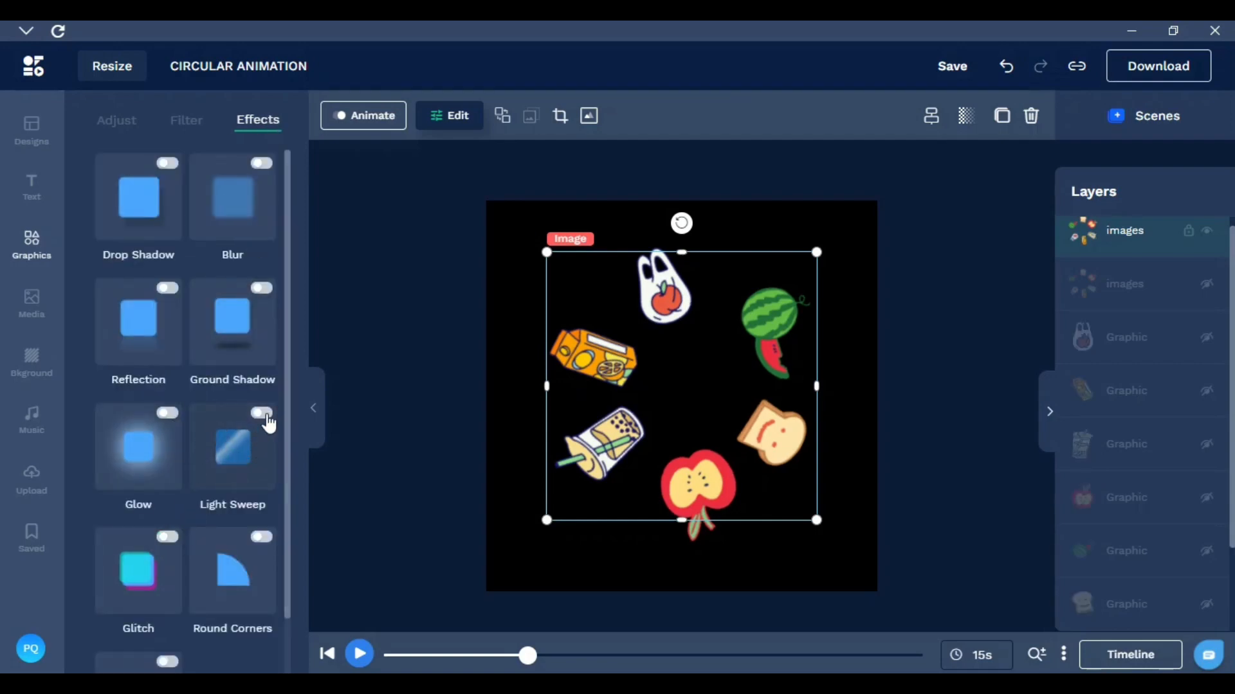
# Add a Light Sweep effect to the stickers and reselect the rotating sticker group's effects
pyautogui.click(262, 412)
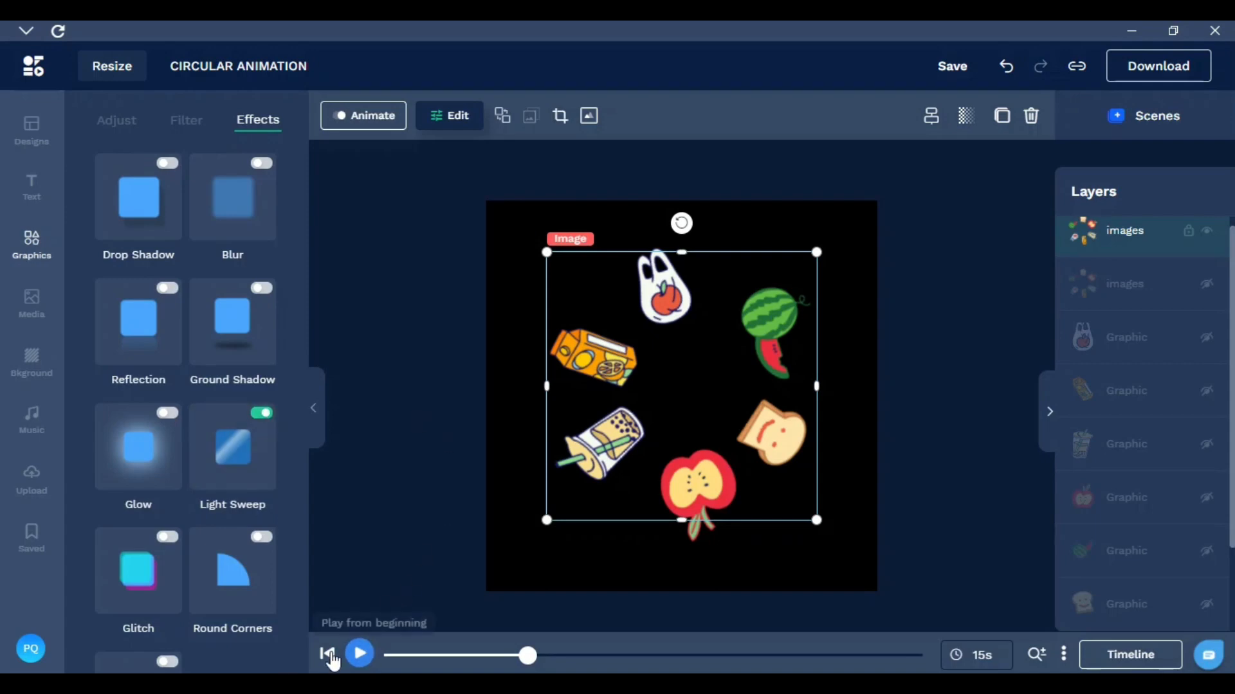
pyautogui.click(359, 654)
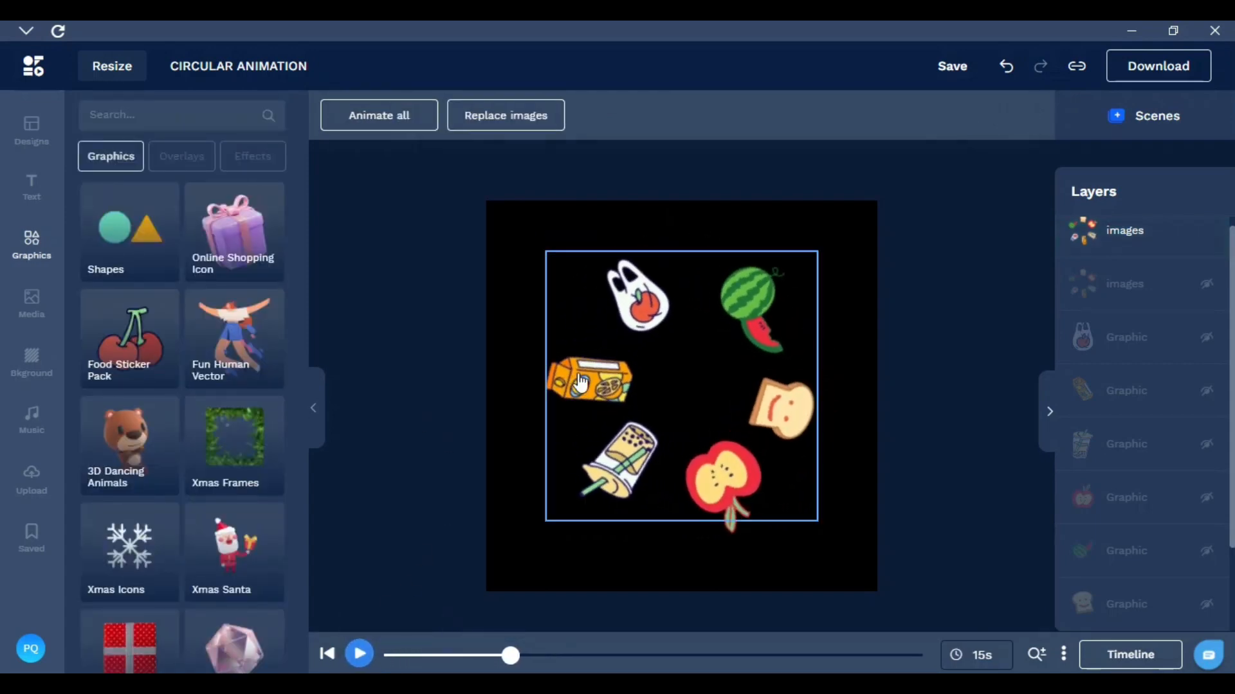
pyautogui.click(589, 386)
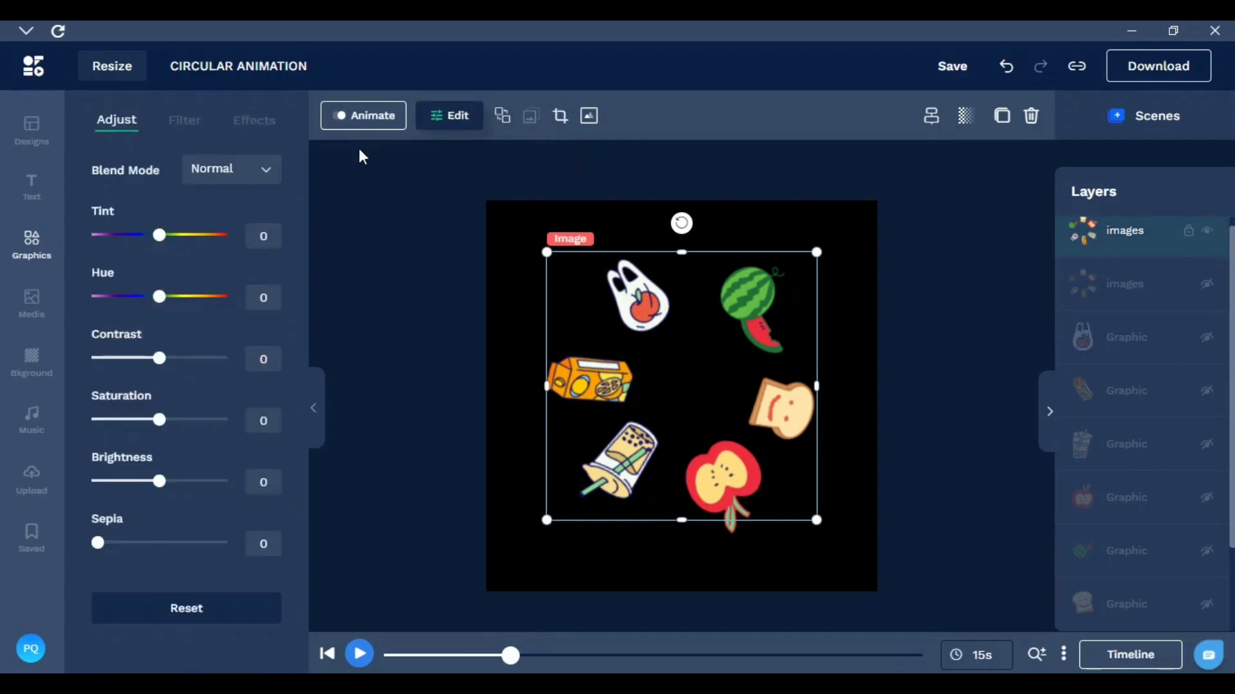
pyautogui.click(257, 120)
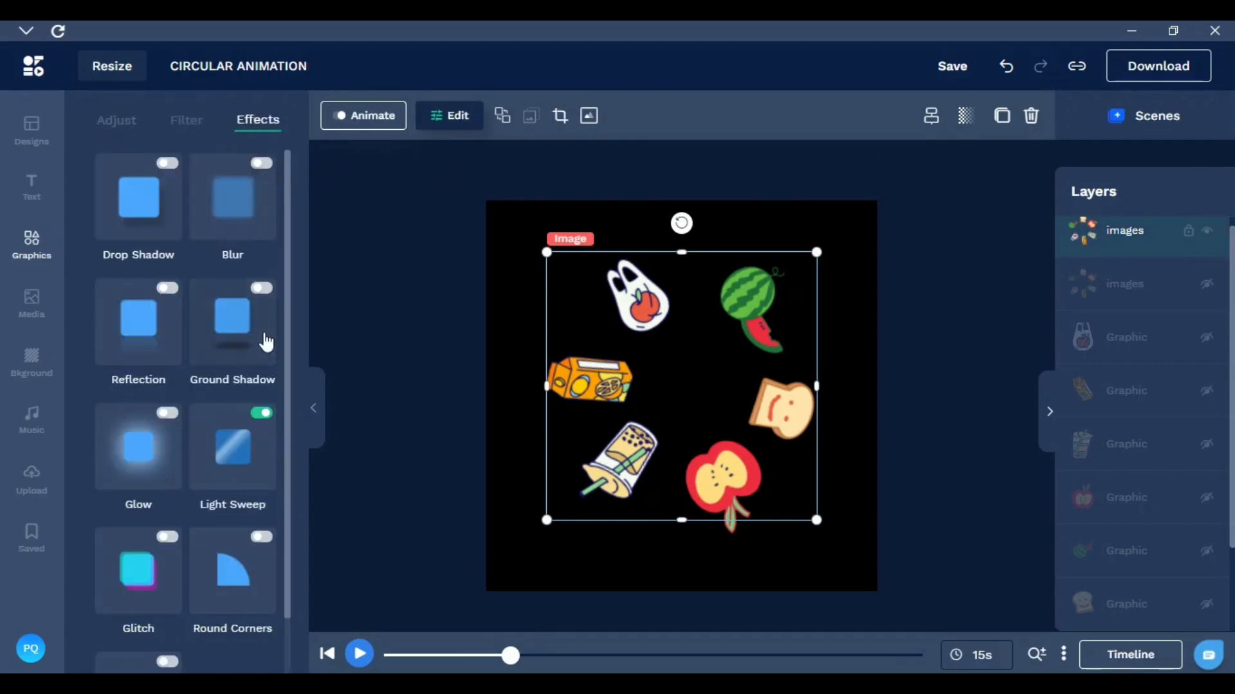
# Turn Glow back on and preview the glowing, light-swept ring spinning on black
pyautogui.click(169, 413)
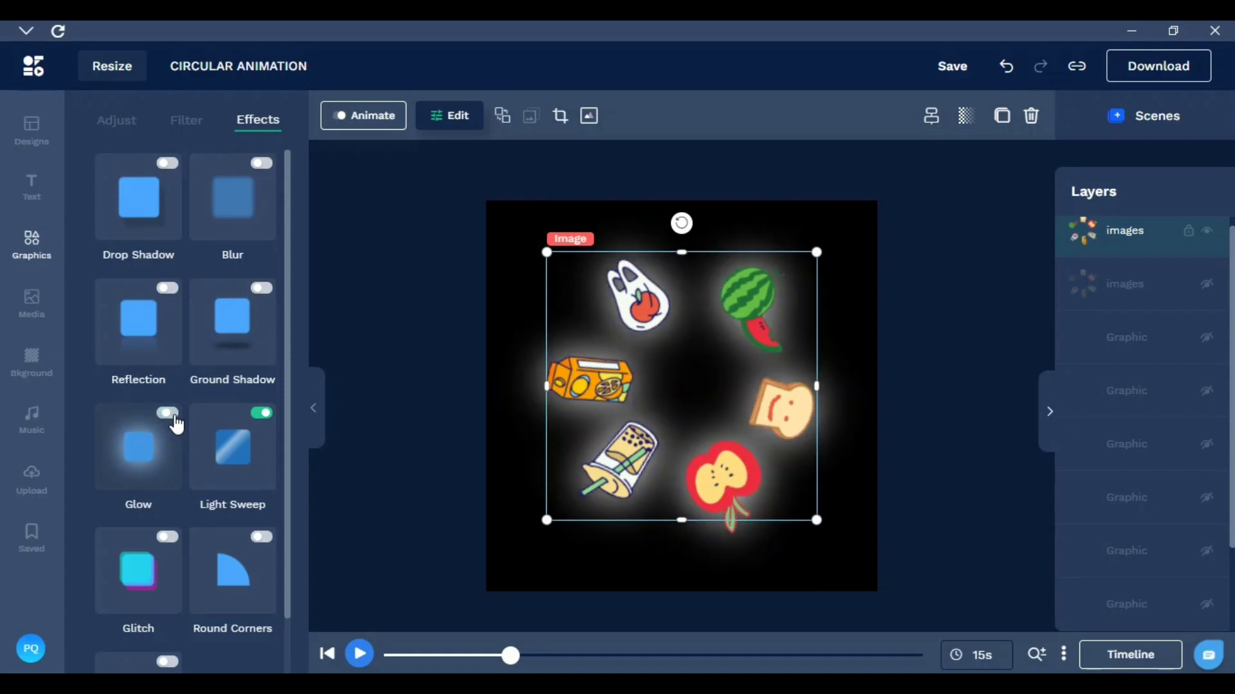
pyautogui.click(167, 414)
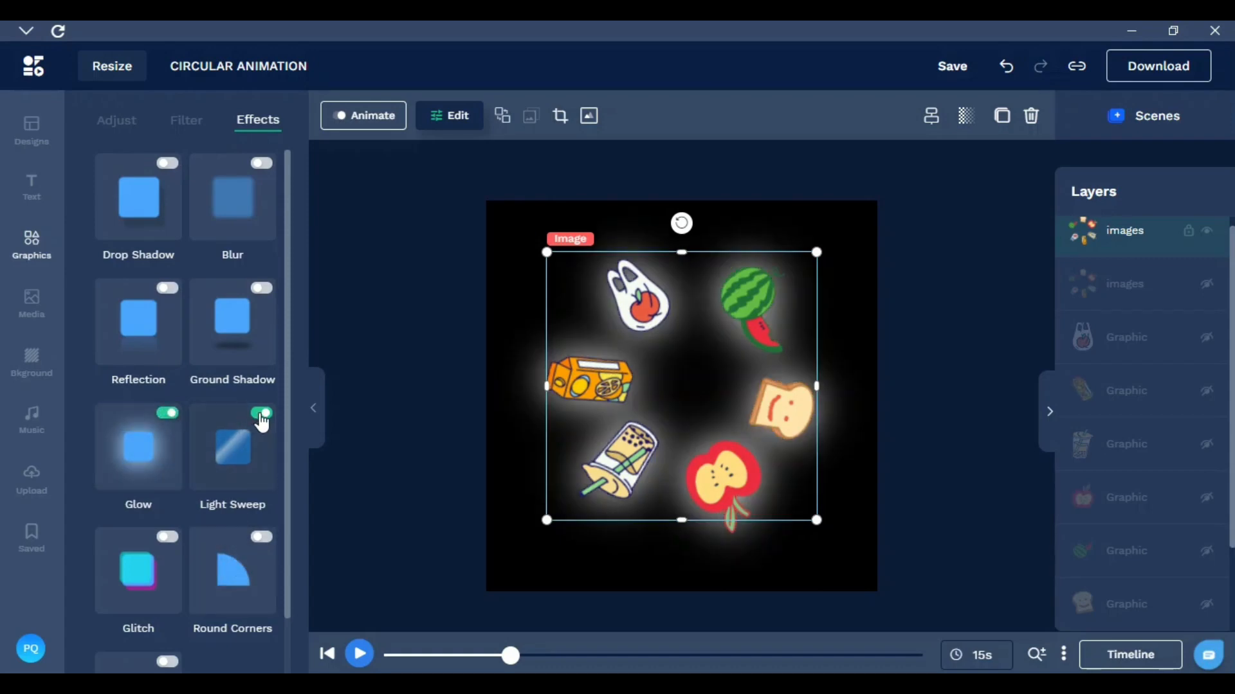
pyautogui.click(359, 653)
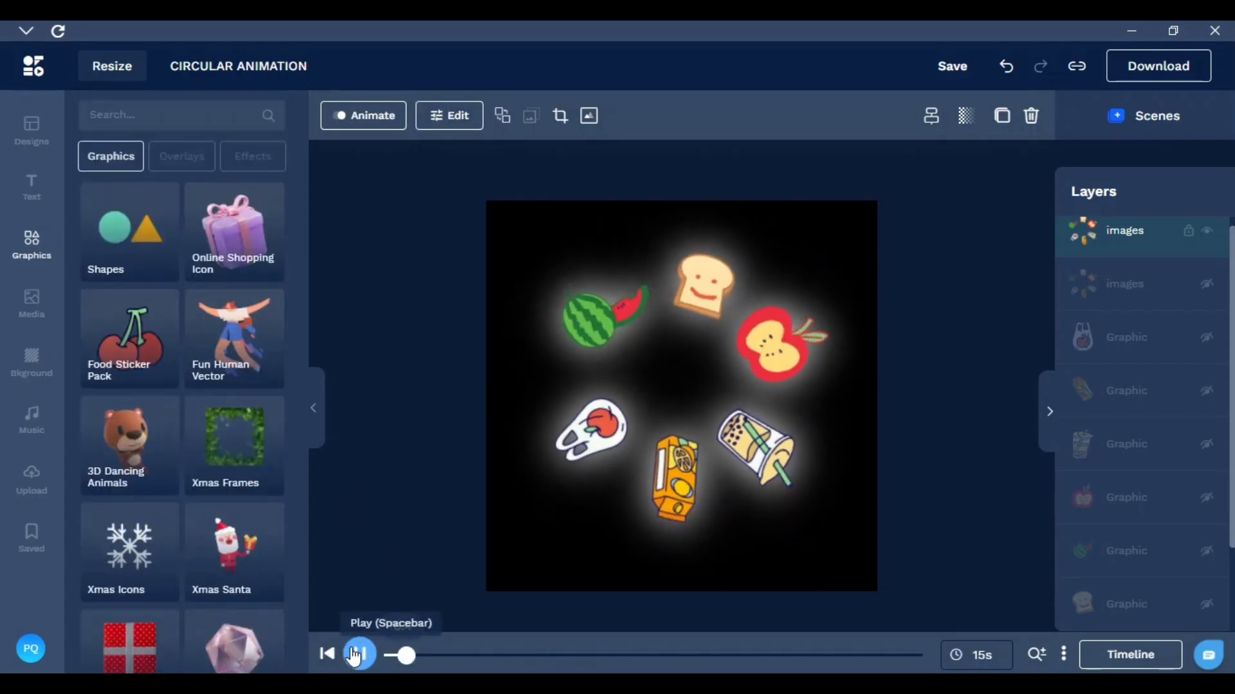